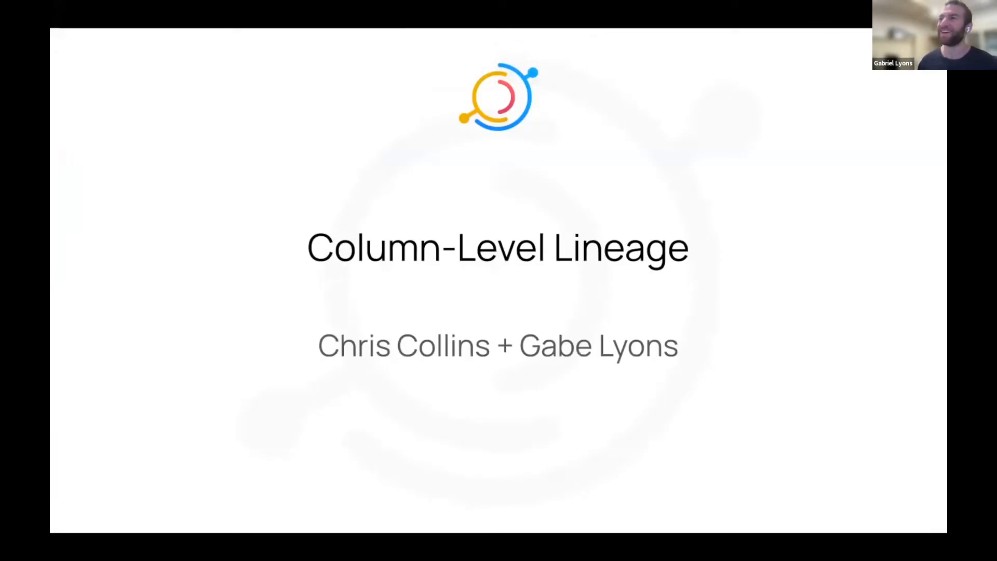
mouse_move(741, 123)
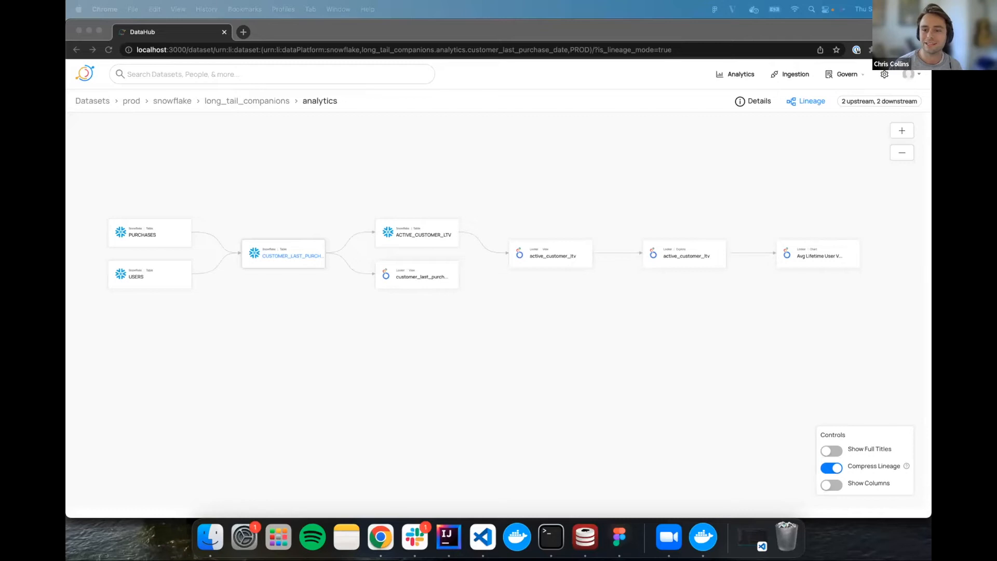
mouse_move(759, 334)
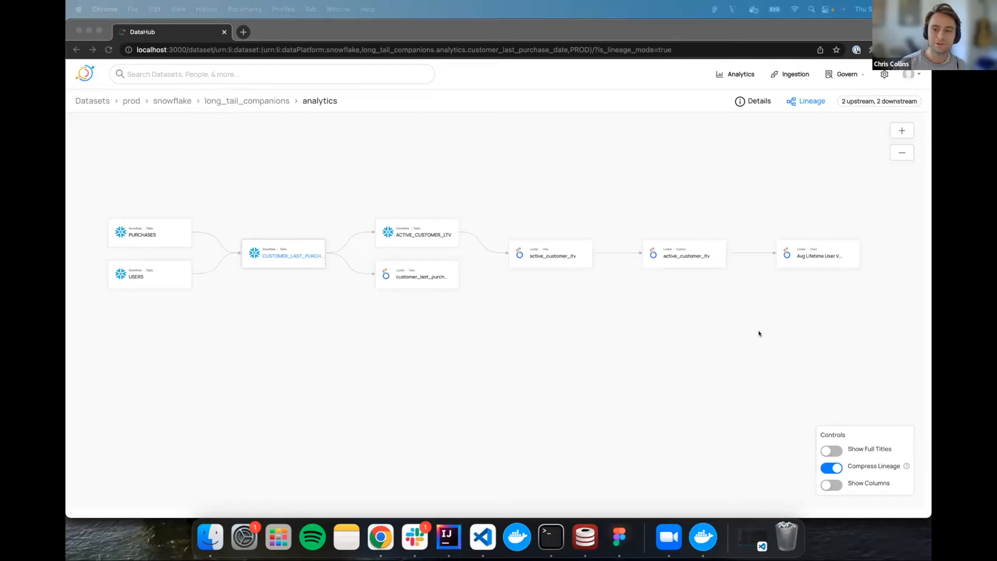
mouse_move(808, 301)
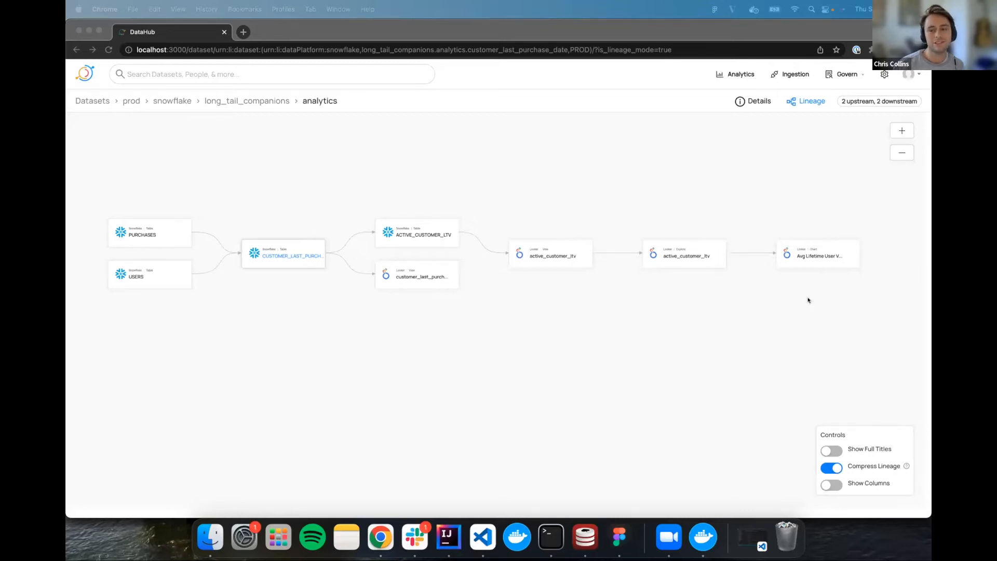
mouse_move(663, 266)
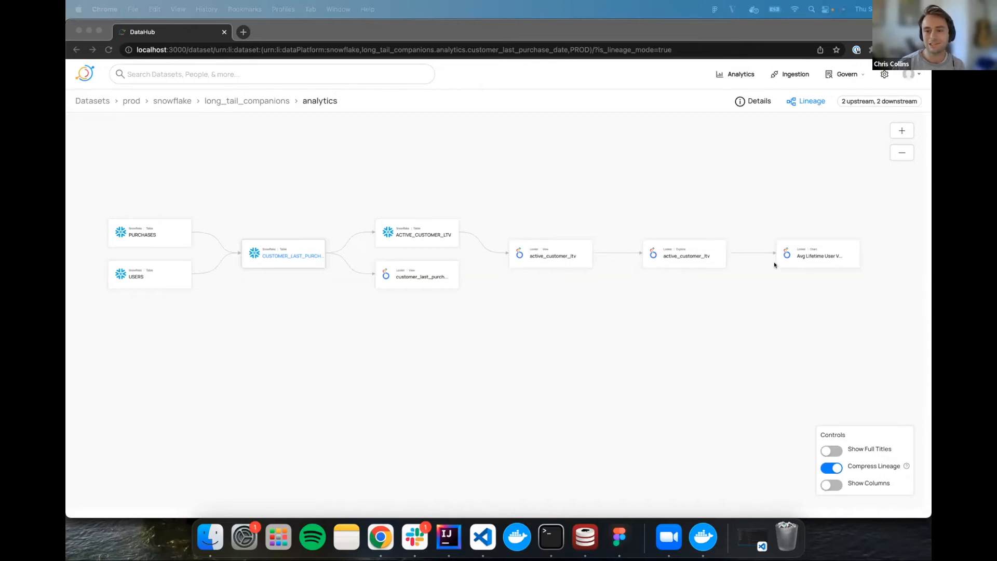
mouse_move(815, 289)
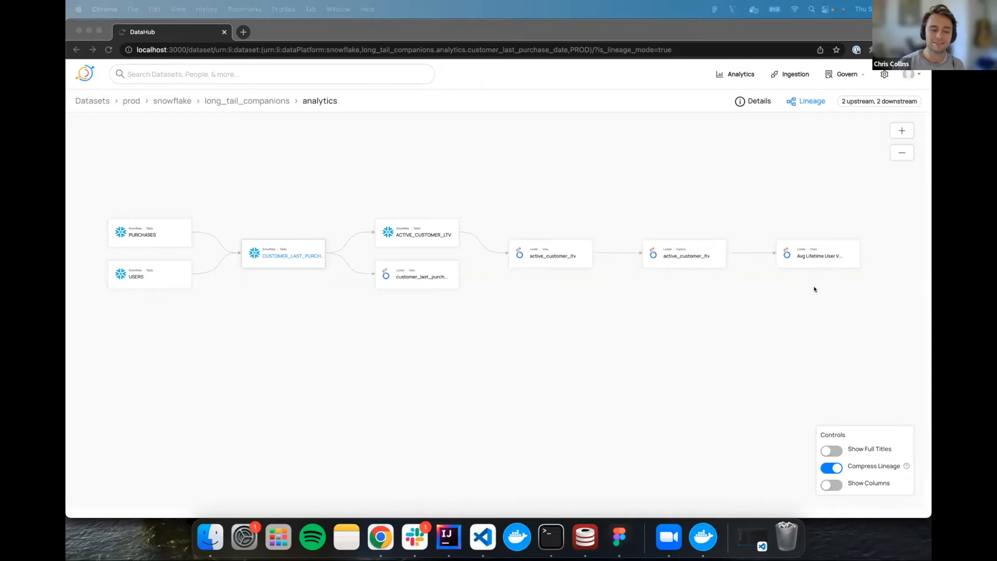
mouse_move(163, 288)
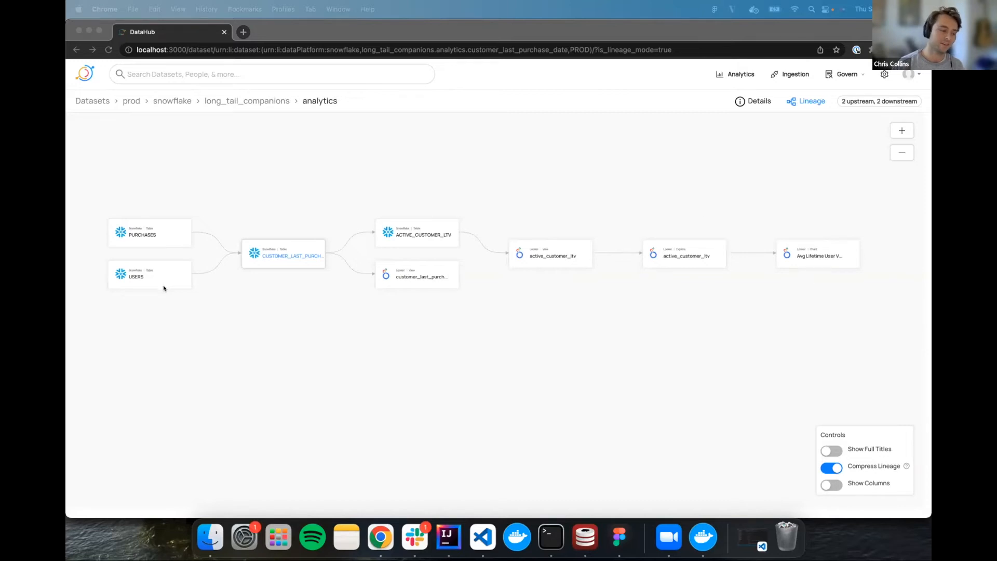
mouse_move(555, 325)
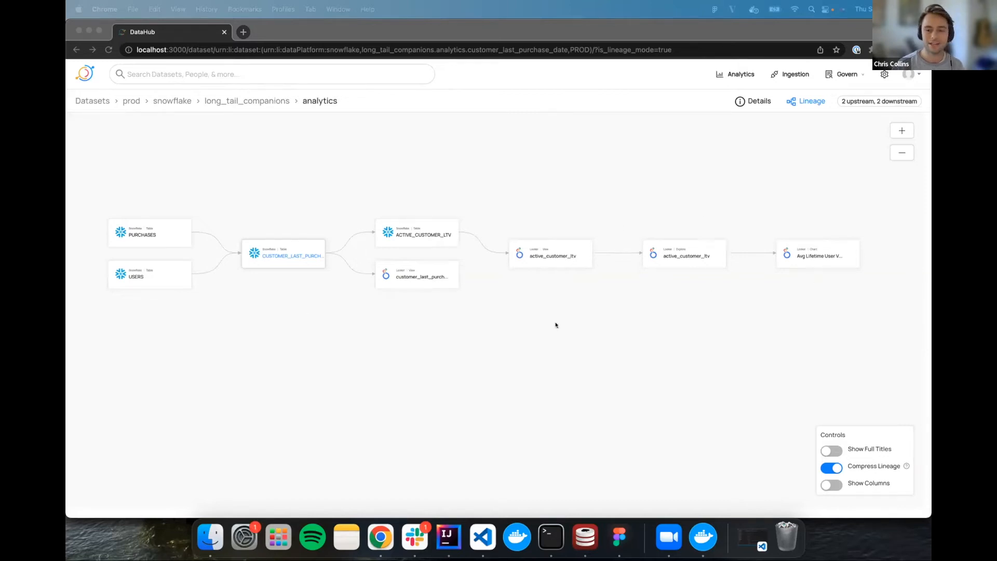
mouse_move(714, 479)
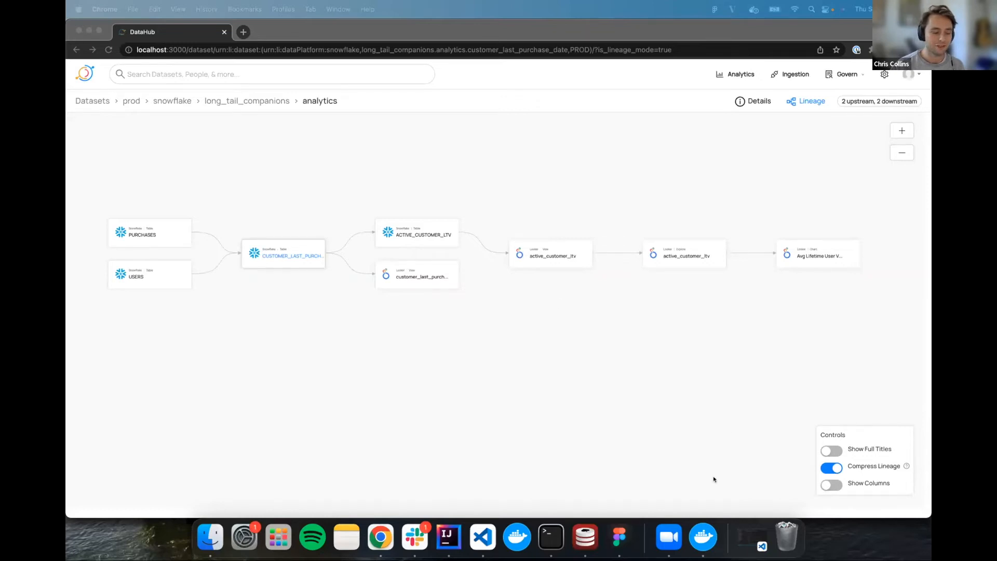
mouse_move(550, 537)
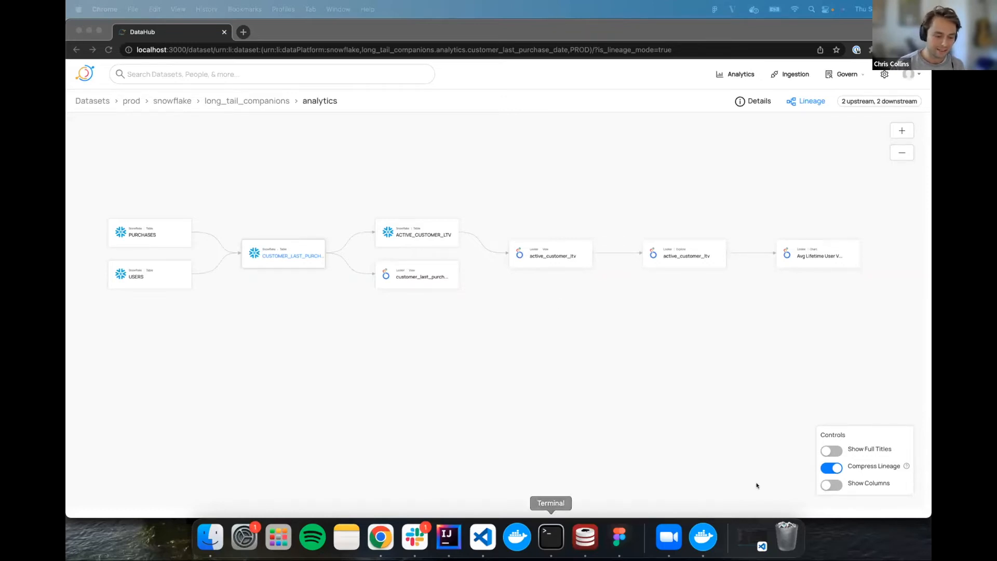
Turn on Show Columns in Lineage Controls so every node lists its columns
click(831, 483)
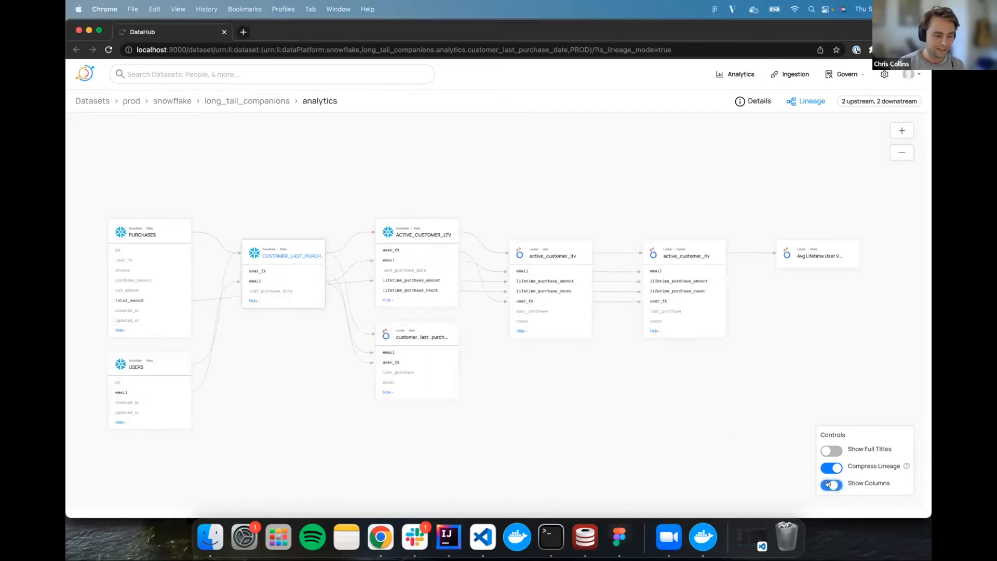
Rearrange the column lineage graph, moving USERS and the customer last purchase table lower
click(831, 483)
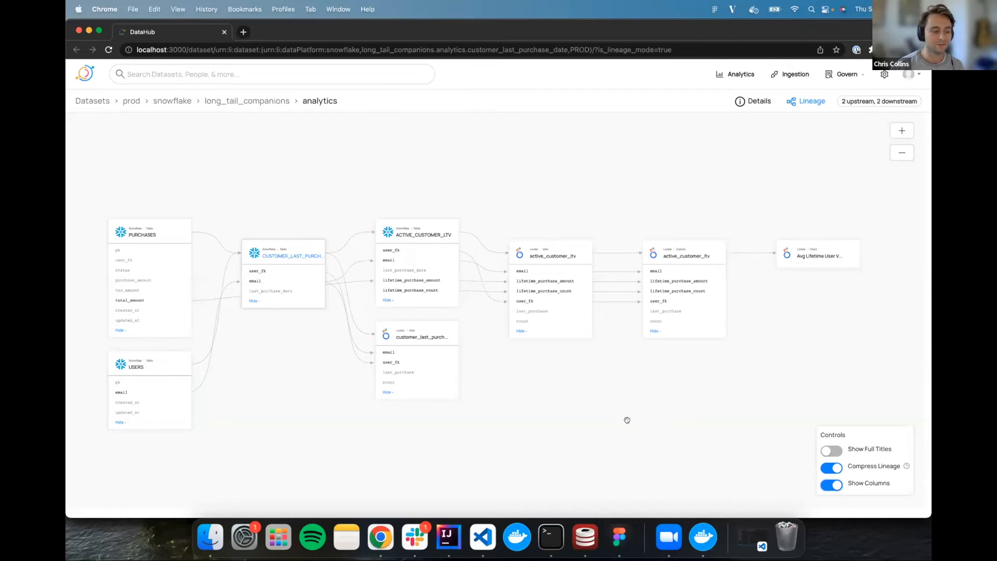
mouse_move(600, 427)
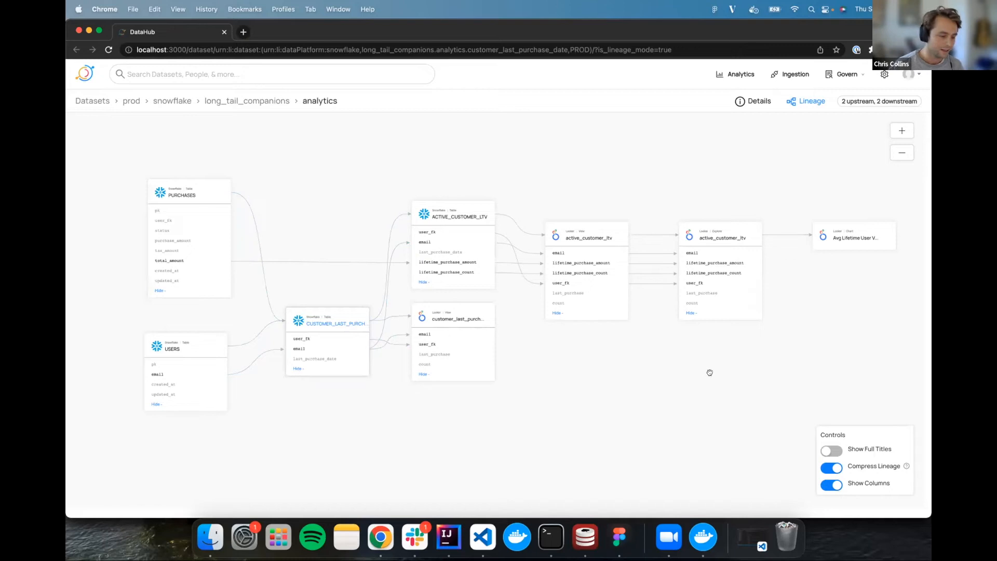
click(853, 236)
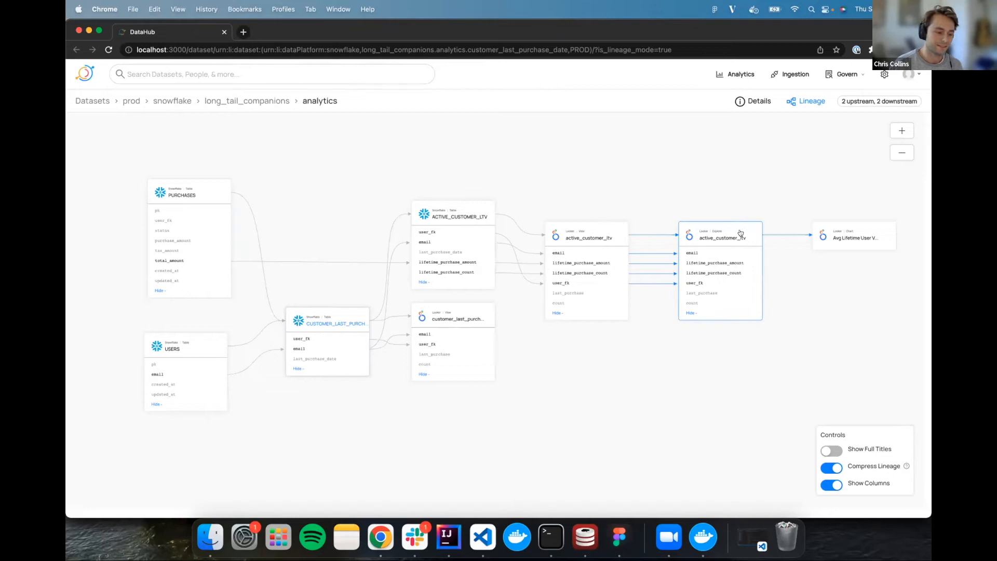
mouse_move(740, 232)
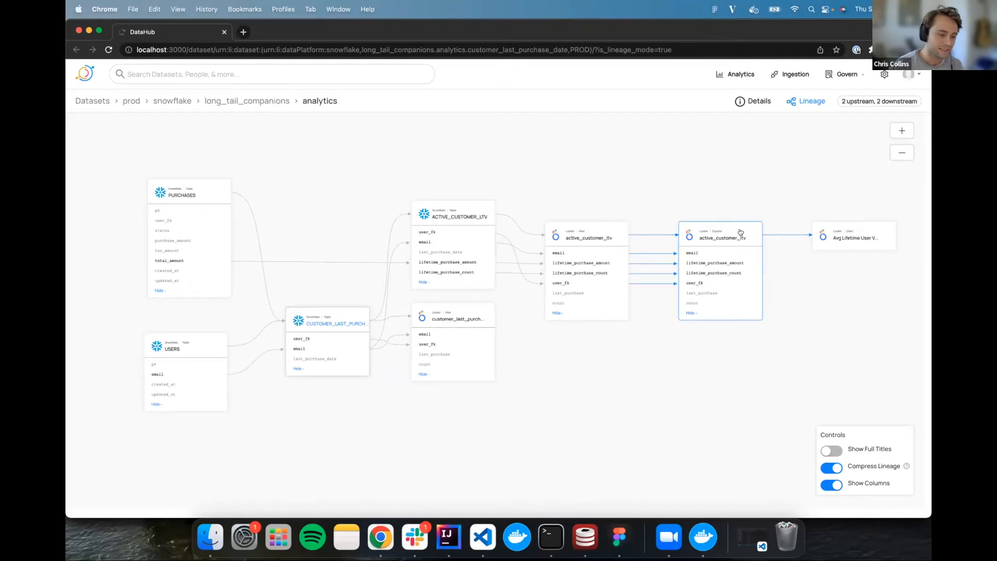
mouse_move(737, 240)
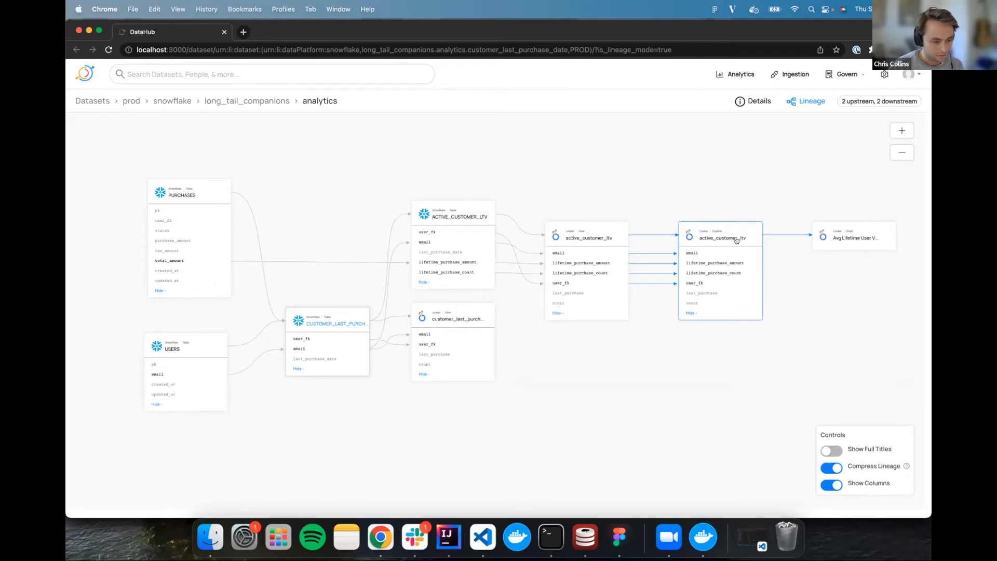
Highlight the email column path, then trace lifetime_purchase_amount back to PURCHASES total_amount
click(714, 261)
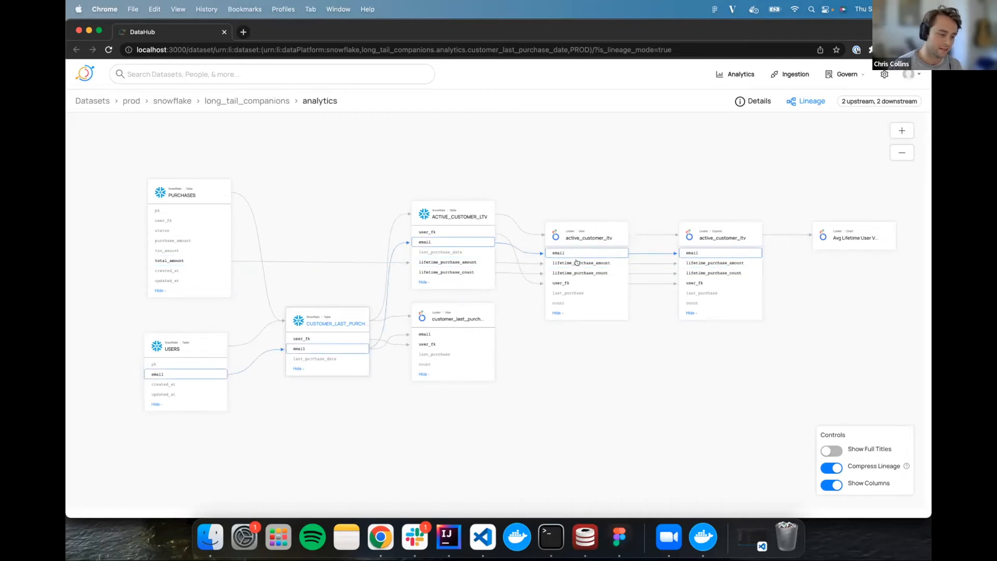
click(447, 262)
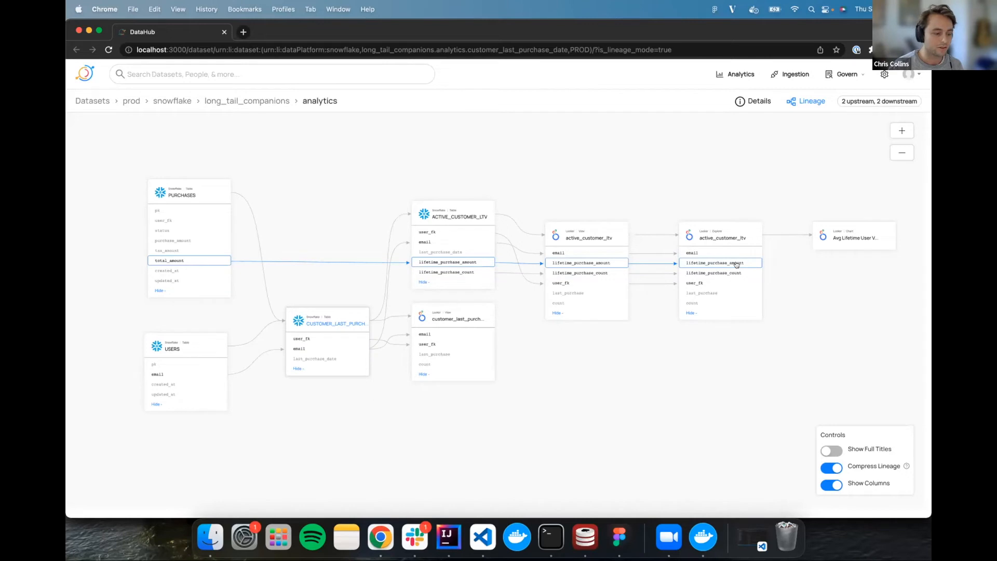
mouse_move(730, 212)
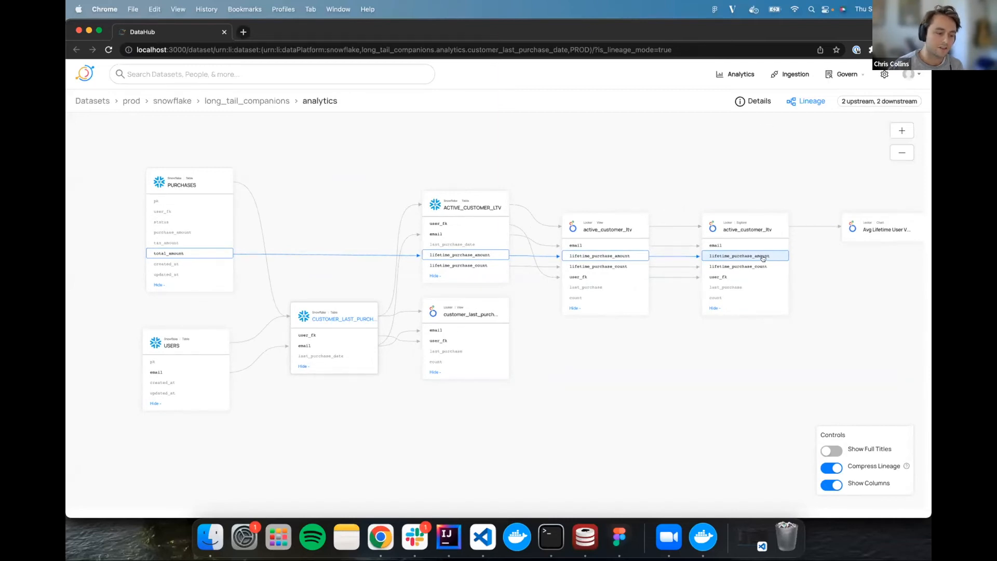
mouse_move(744, 256)
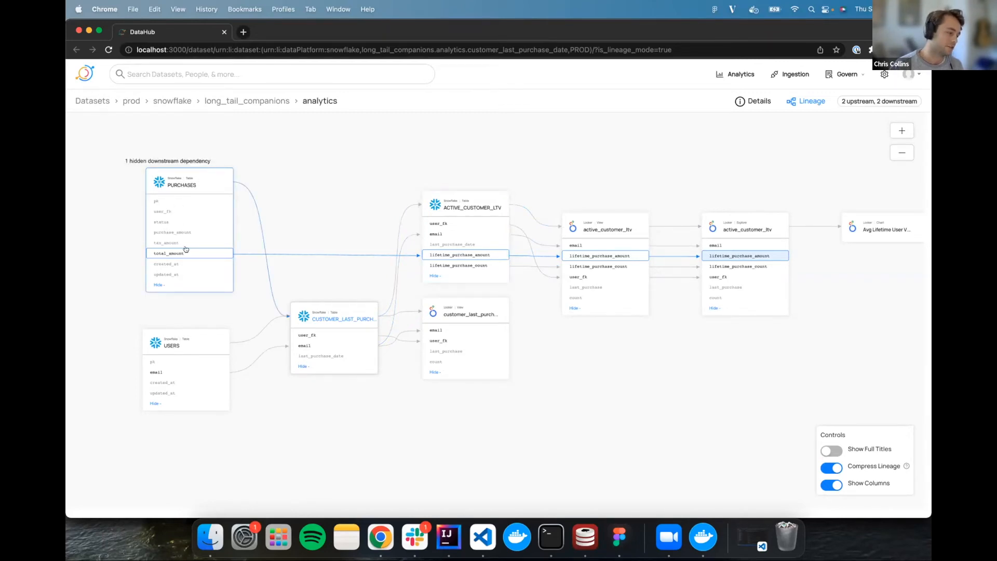
mouse_move(177, 253)
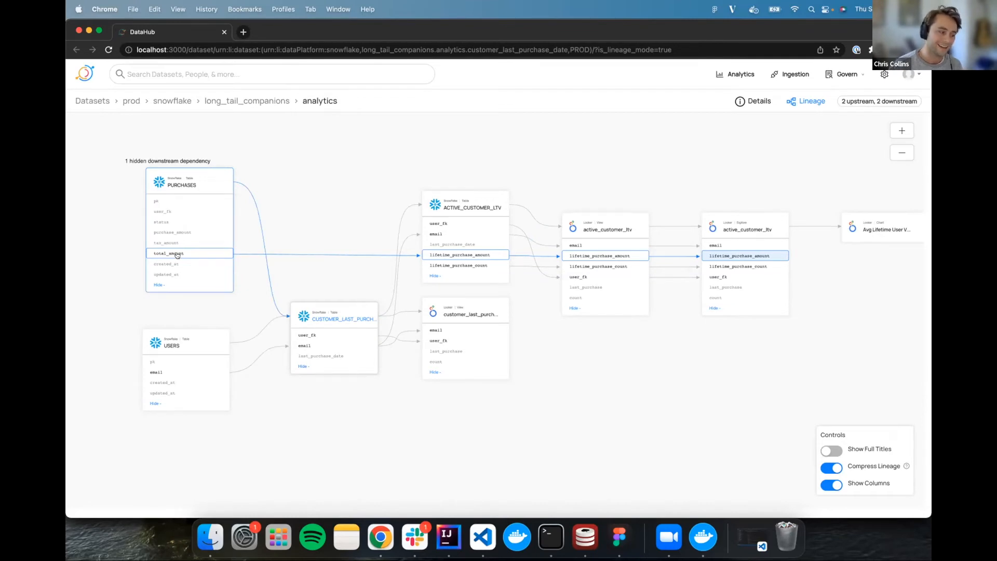
mouse_move(177, 236)
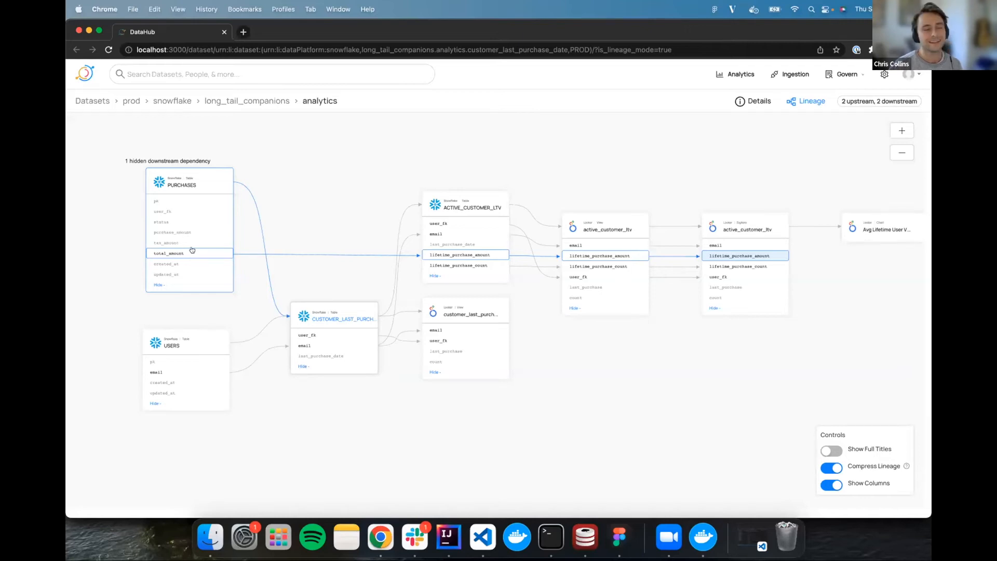
mouse_move(199, 236)
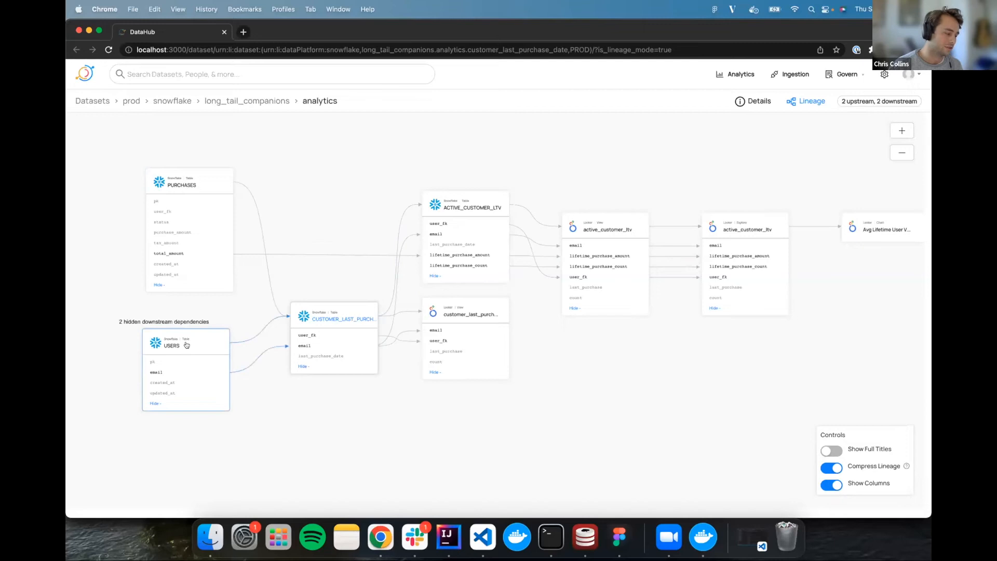
mouse_move(178, 350)
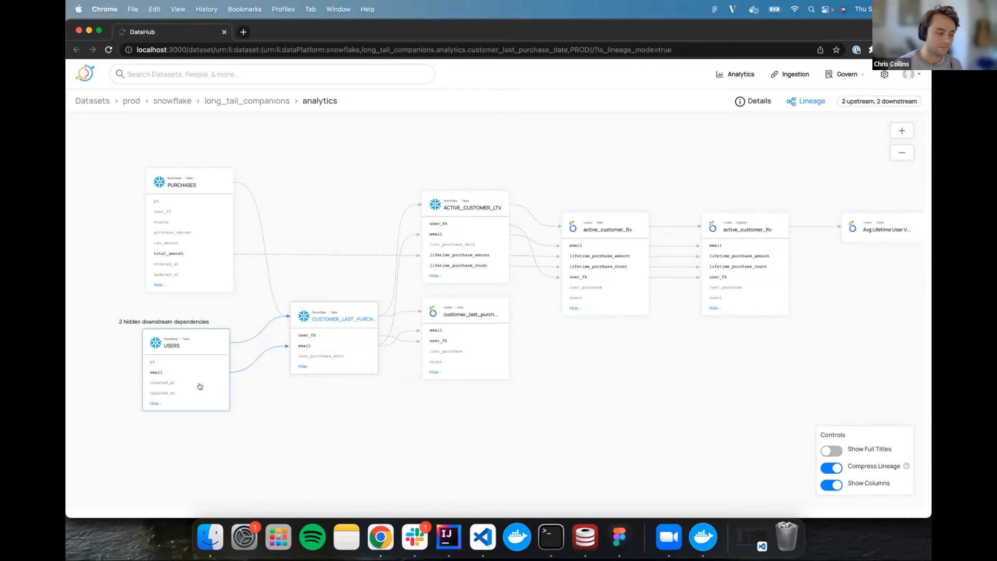
mouse_move(194, 375)
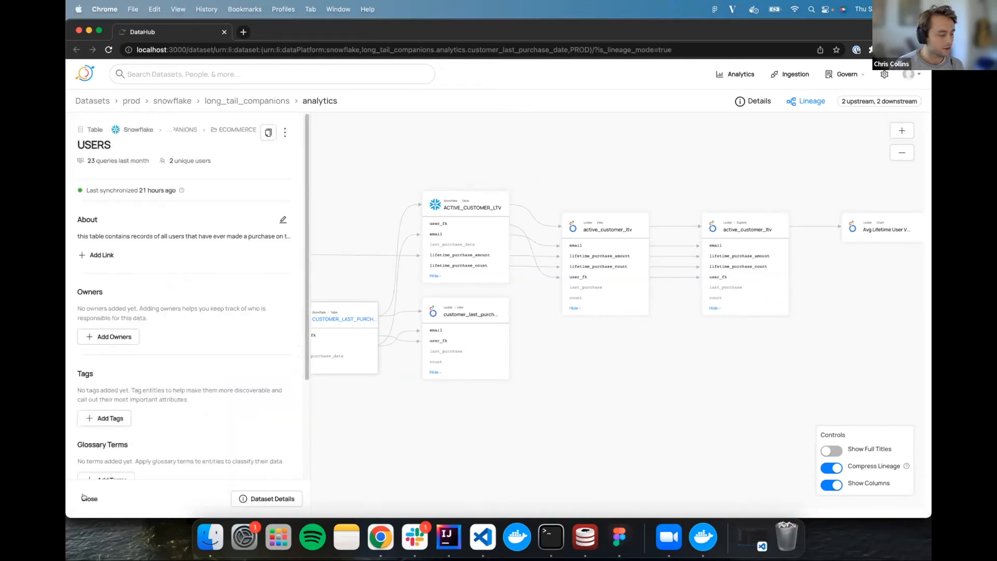
Close the USERS table details and follow the email column path downstream to active_customer_ltv
click(89, 498)
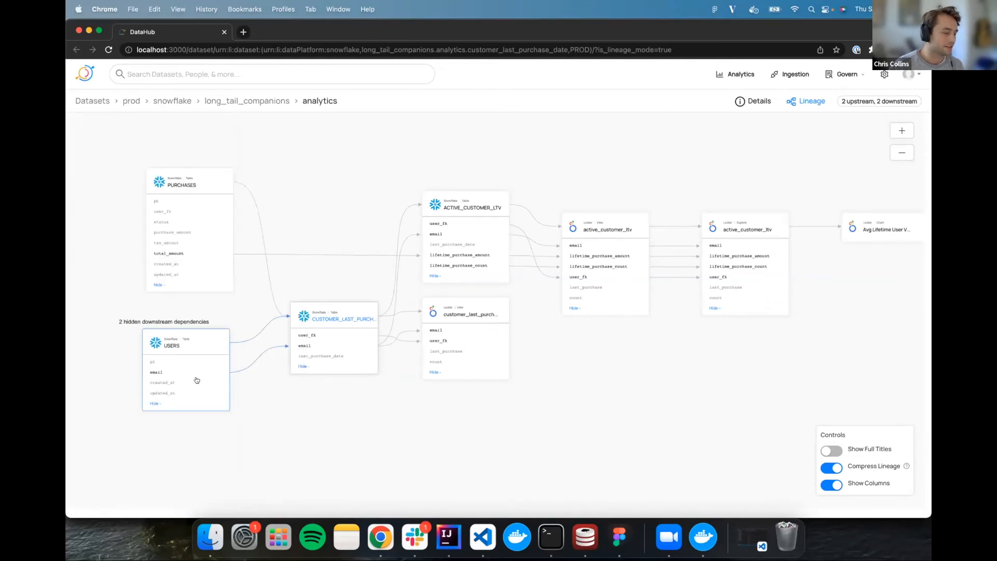
click(156, 372)
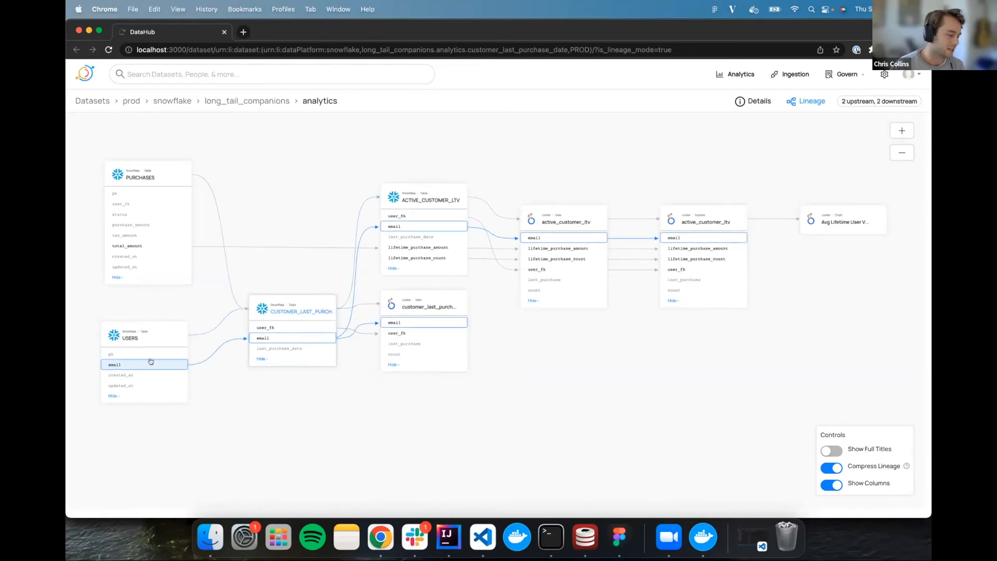
mouse_move(419, 324)
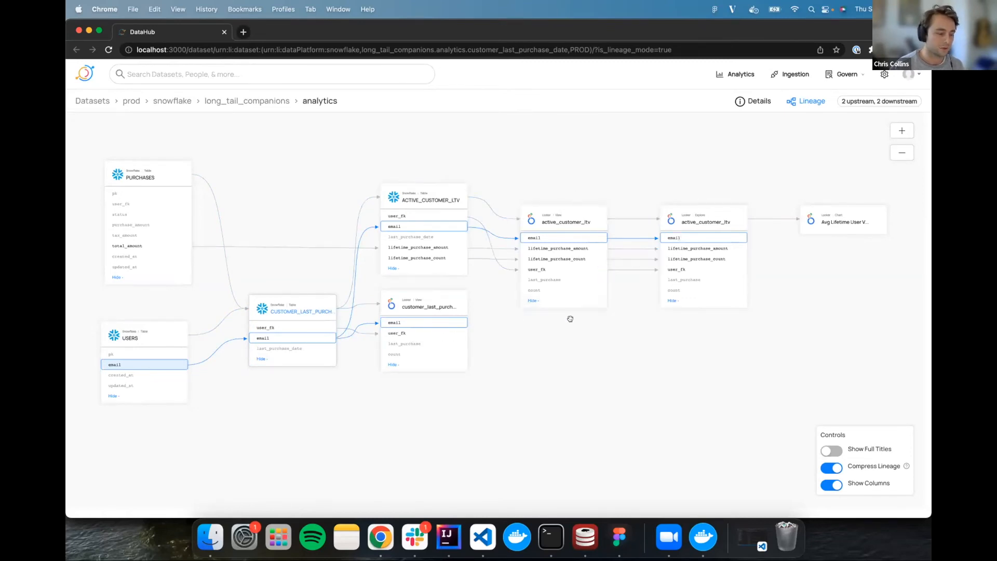
mouse_move(553, 327)
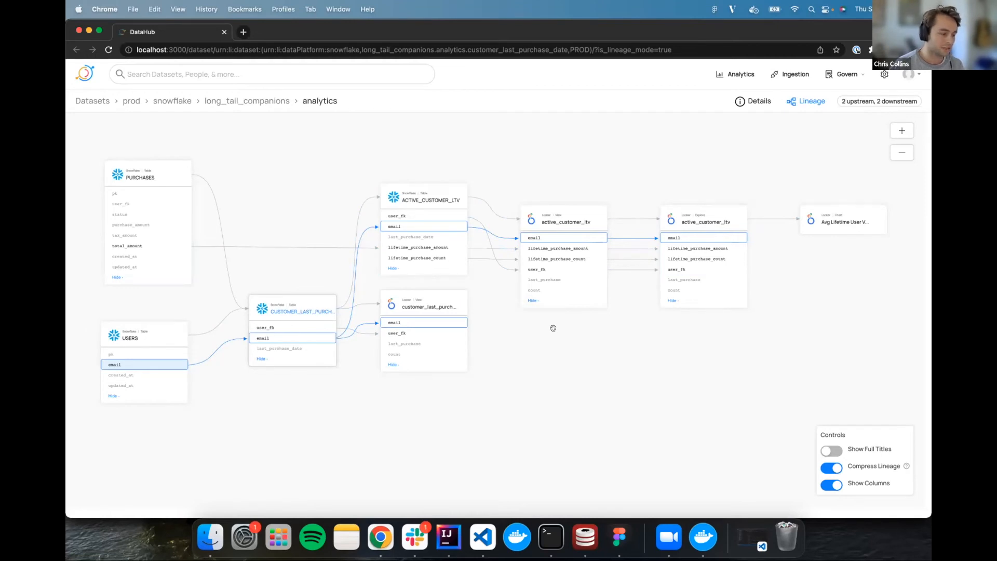
mouse_move(549, 347)
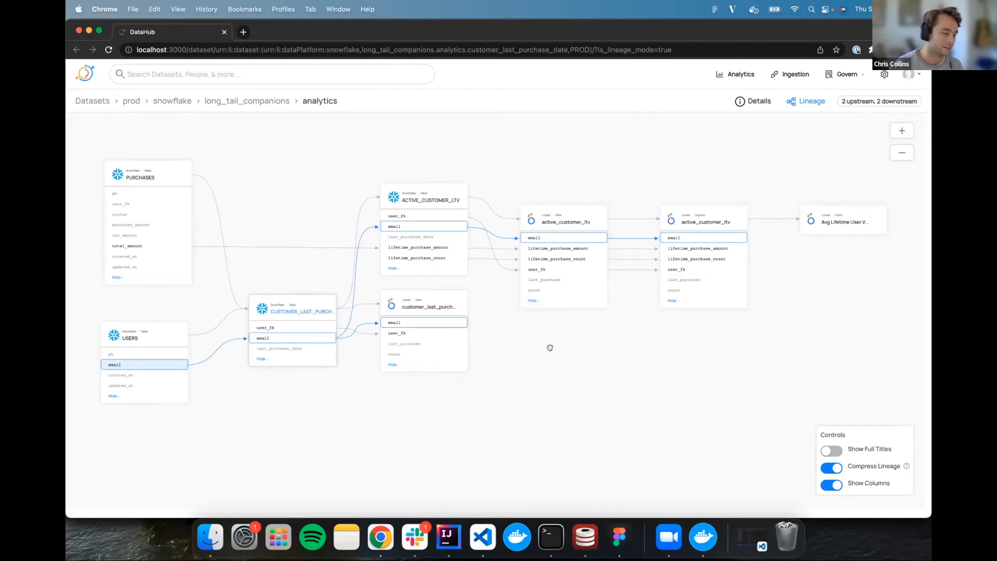
mouse_move(538, 345)
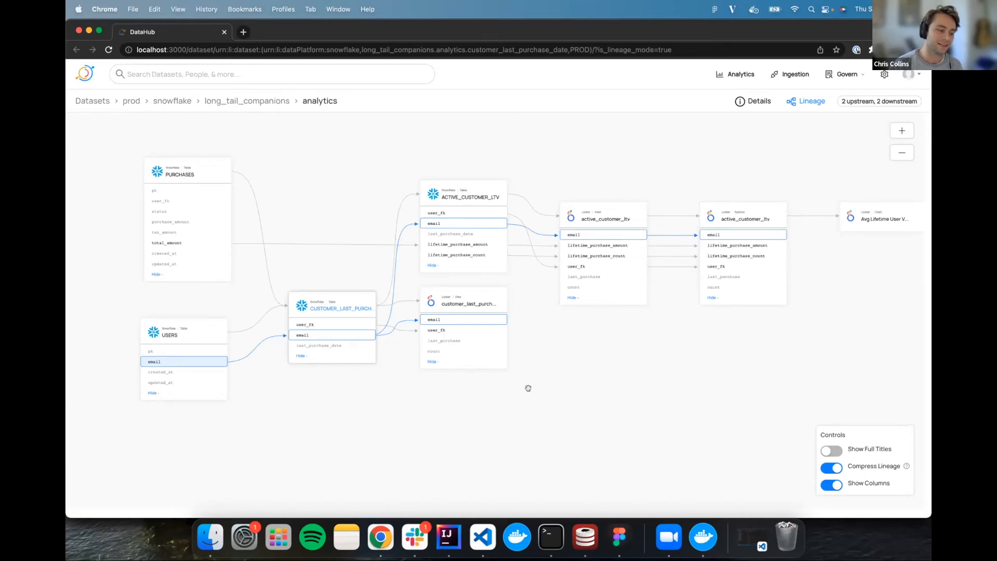
mouse_move(624, 397)
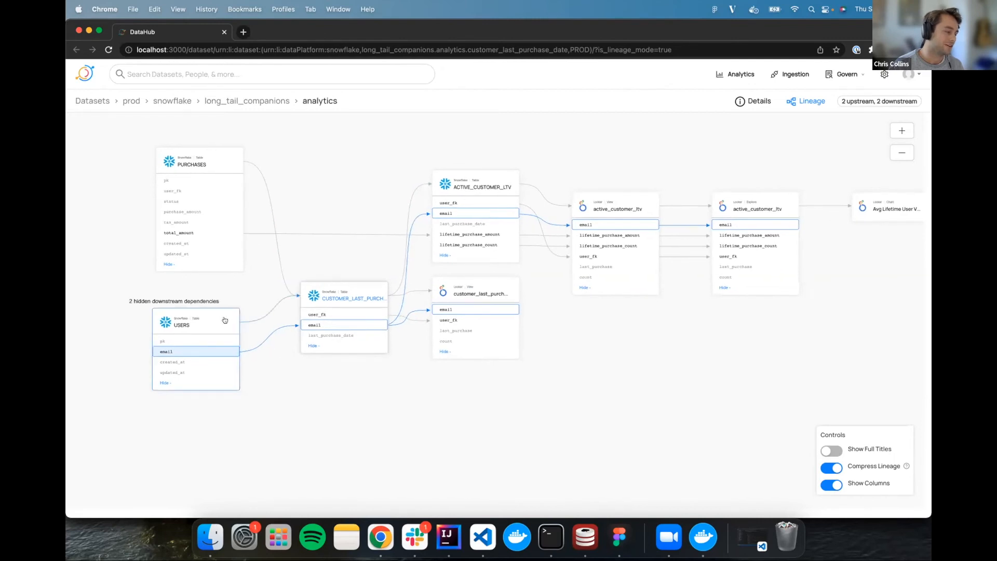
mouse_move(219, 324)
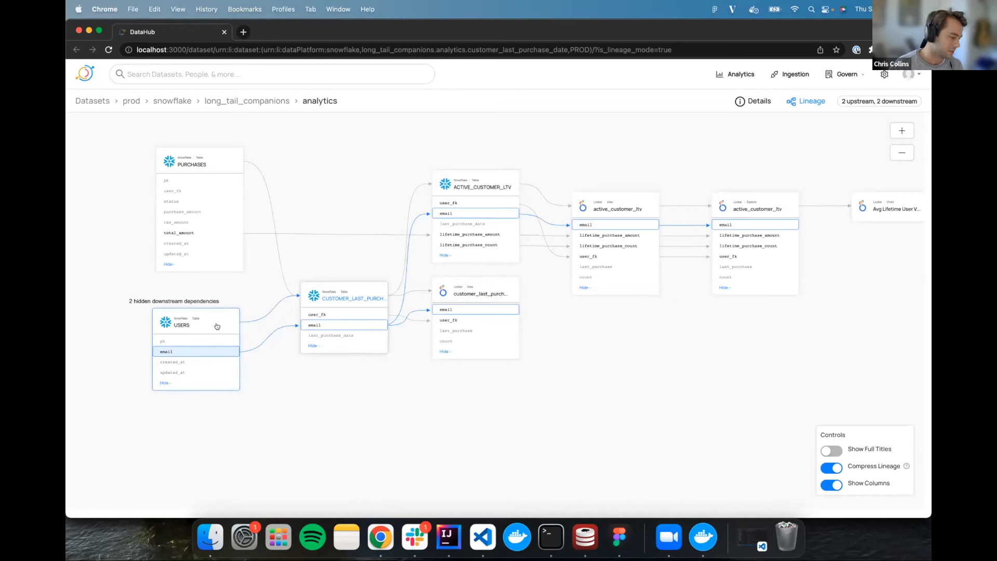
mouse_move(209, 324)
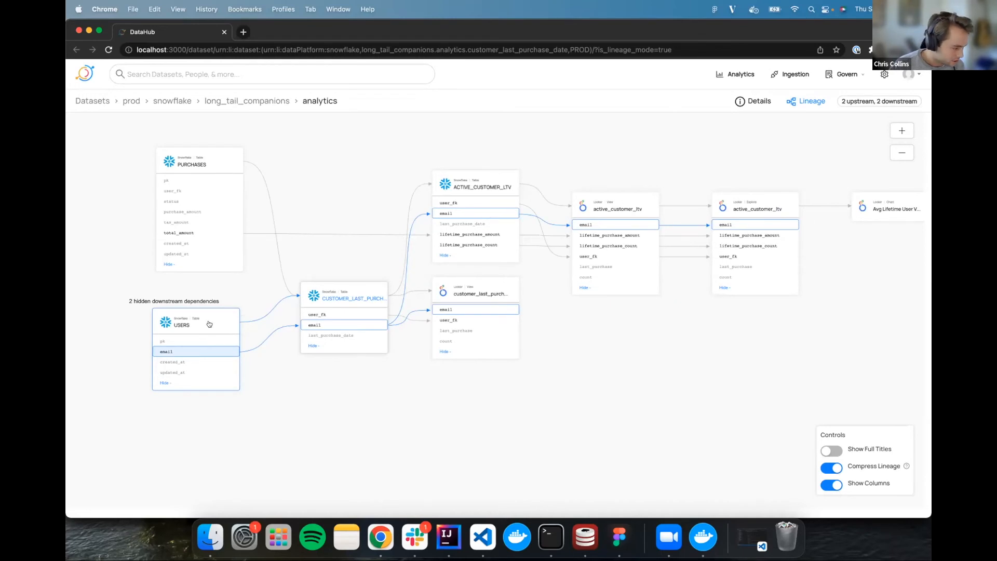
Open the USERS table's dataset page from its summary panel to view the schema
click(181, 324)
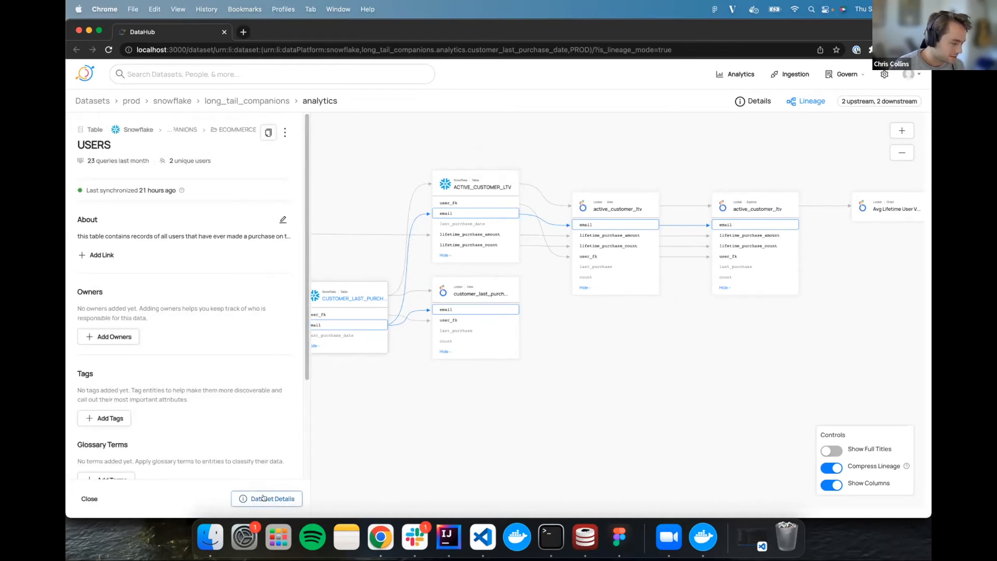
click(267, 498)
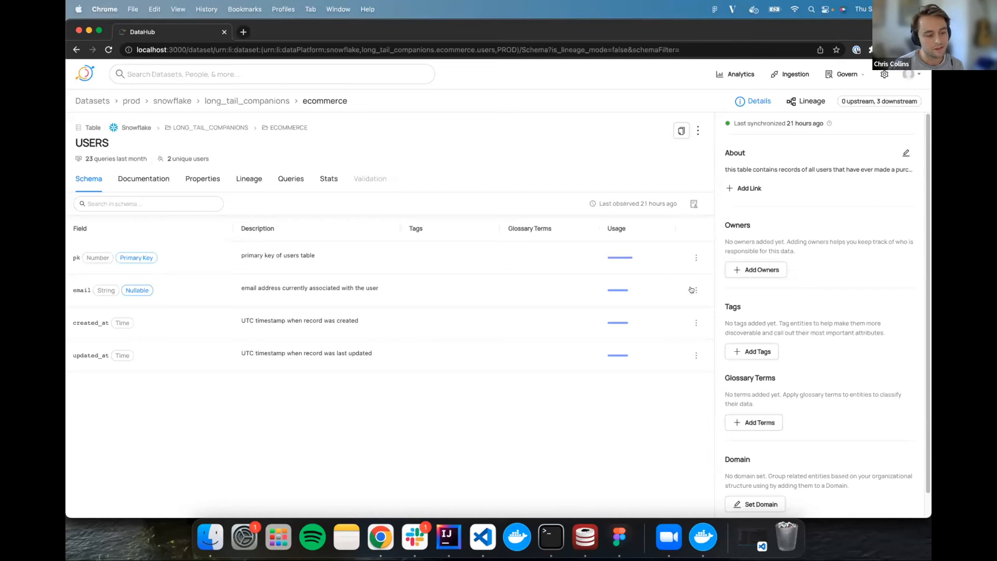
Show the email column's downstream lineage via See Column Lineage, listing first-degree dependents
click(696, 289)
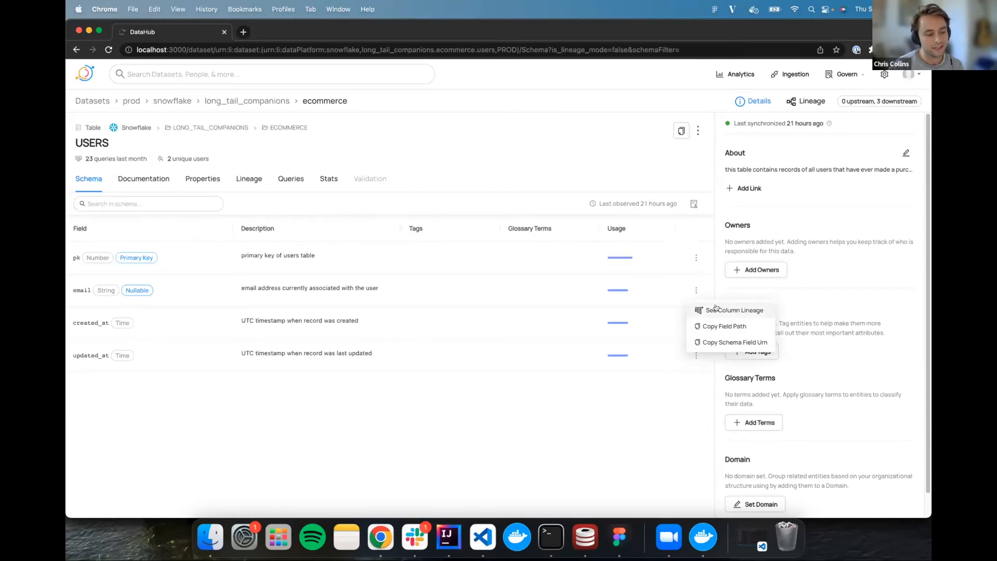
click(734, 310)
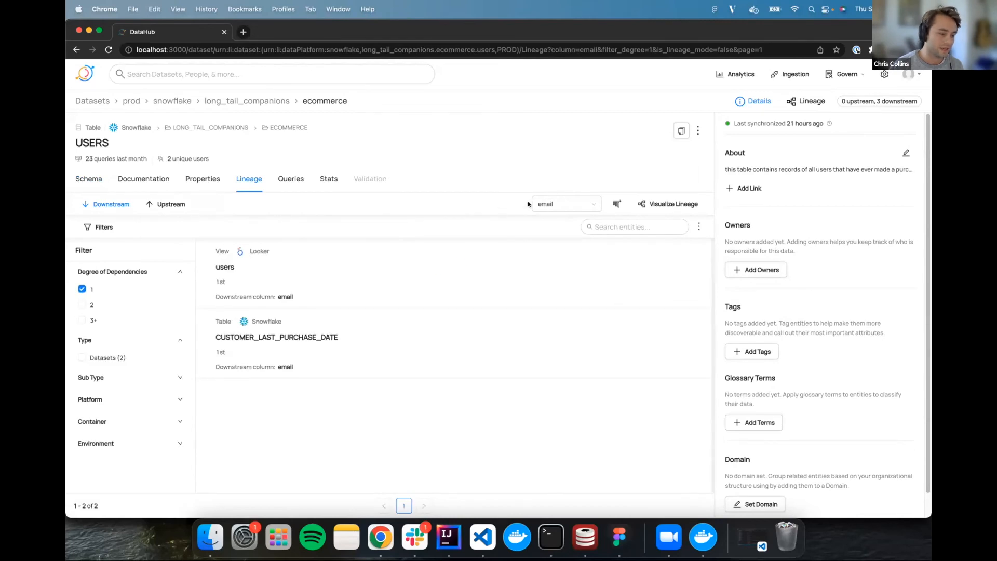
click(562, 203)
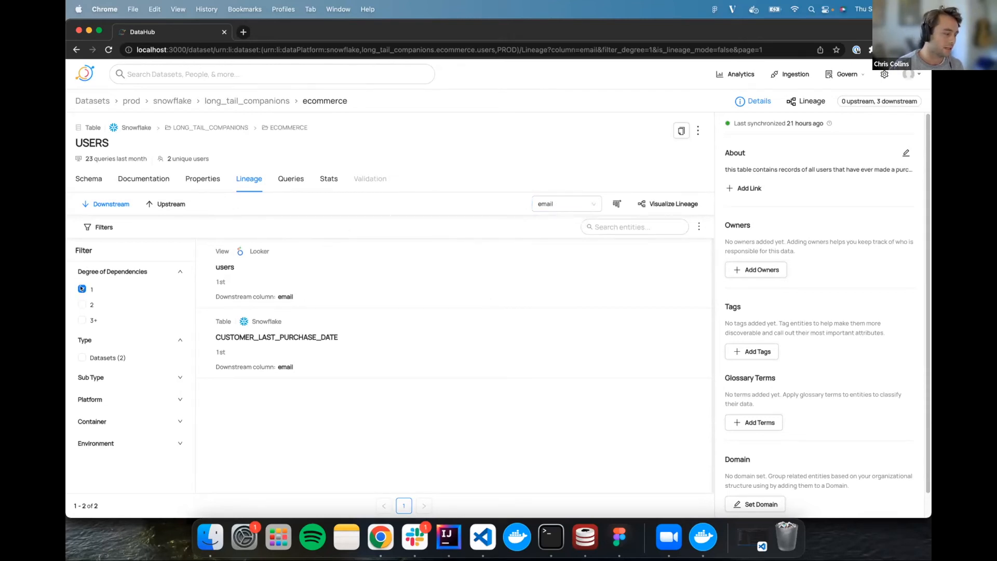
click(81, 289)
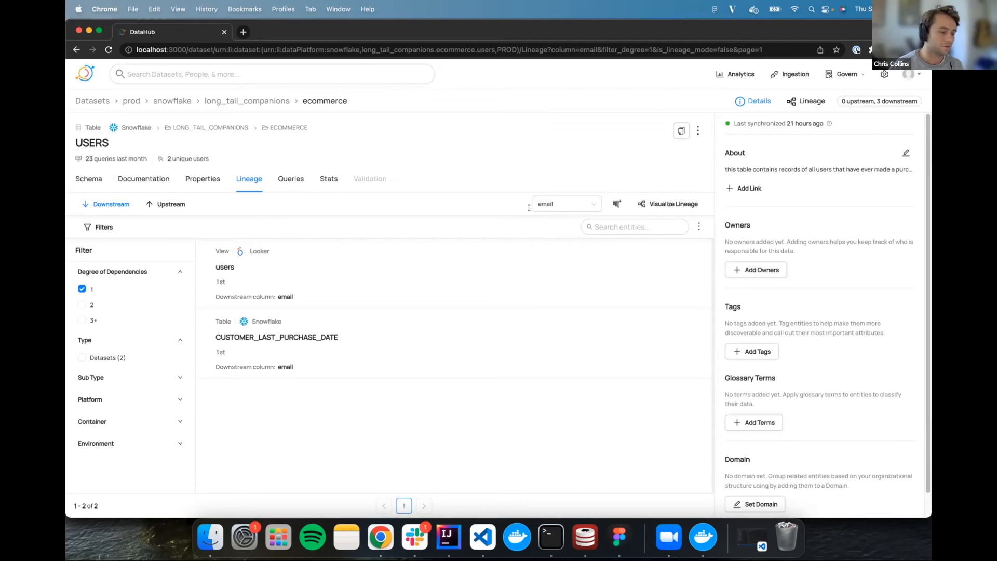
mouse_move(372, 335)
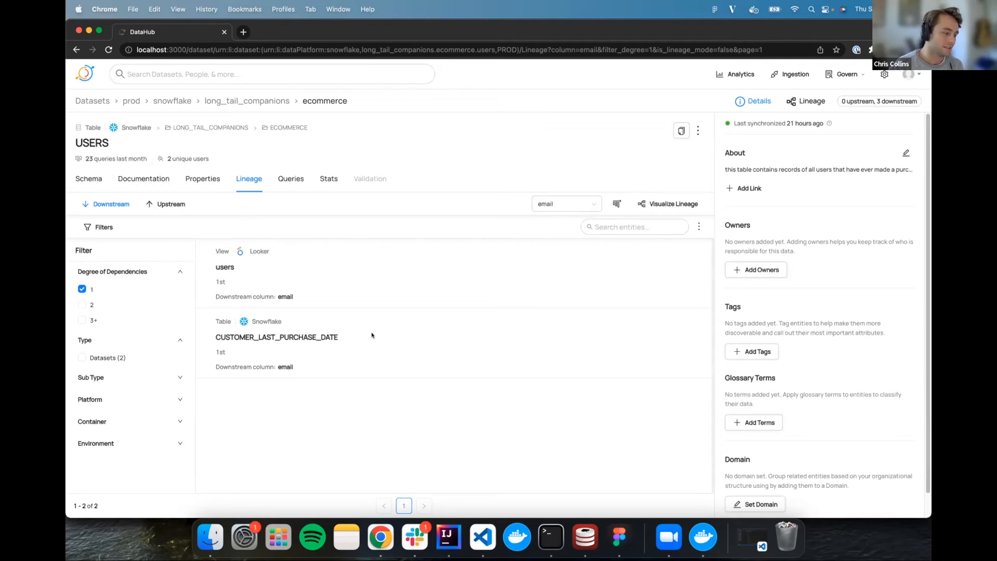
mouse_move(356, 273)
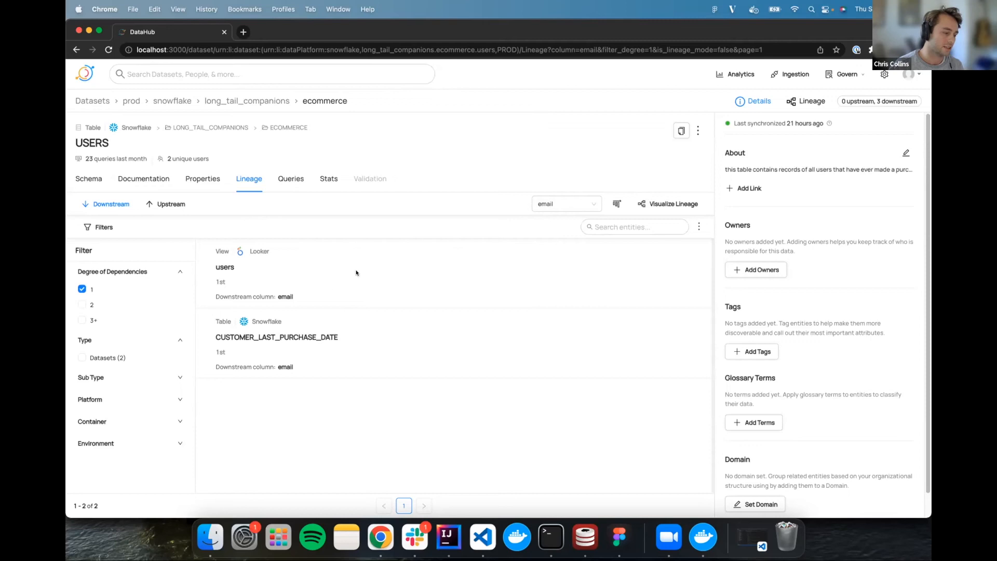
mouse_move(240, 293)
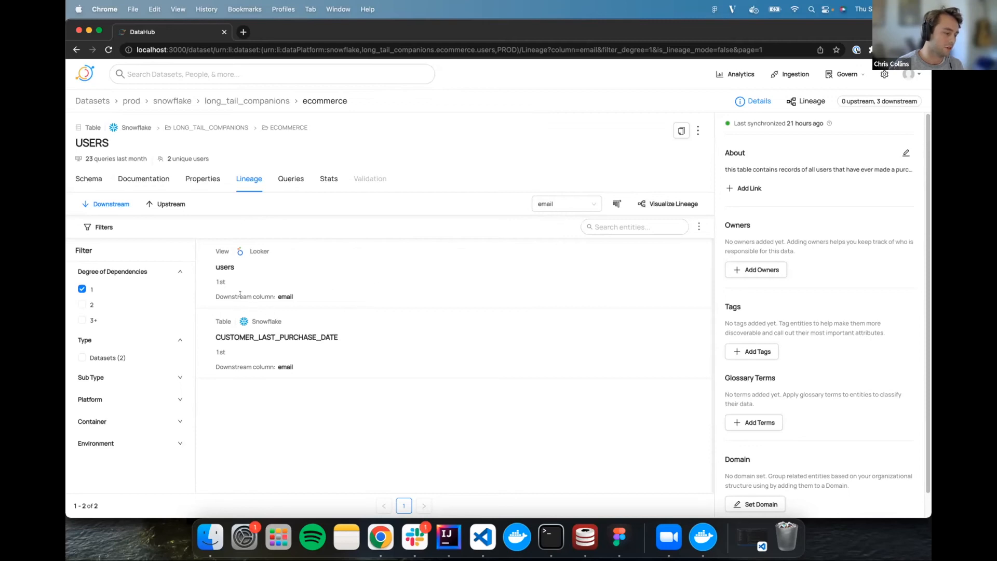
mouse_move(233, 272)
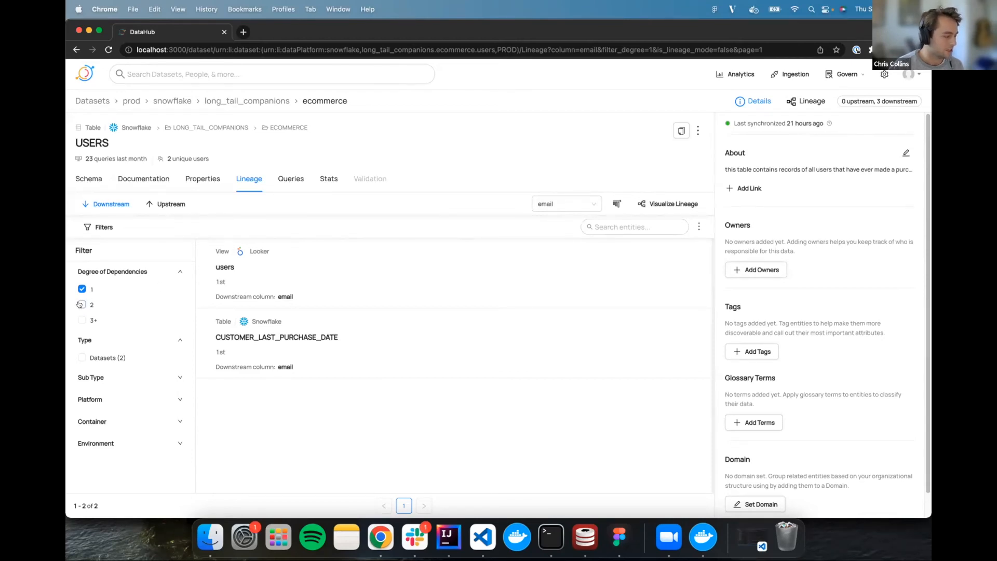
Include 2nd and 3+ degree dependencies, then open the email column path on active_customer_ltv
click(81, 304)
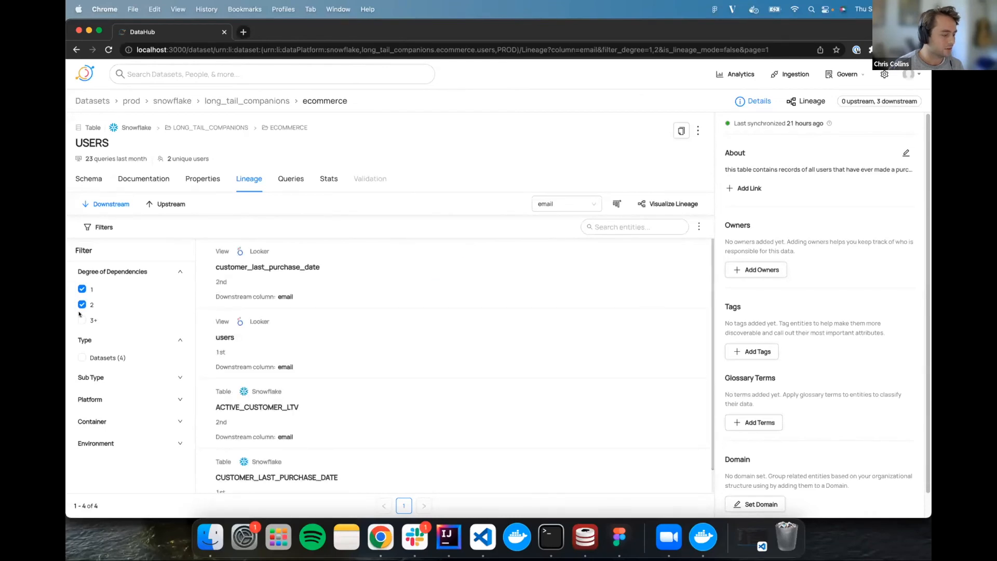
click(82, 320)
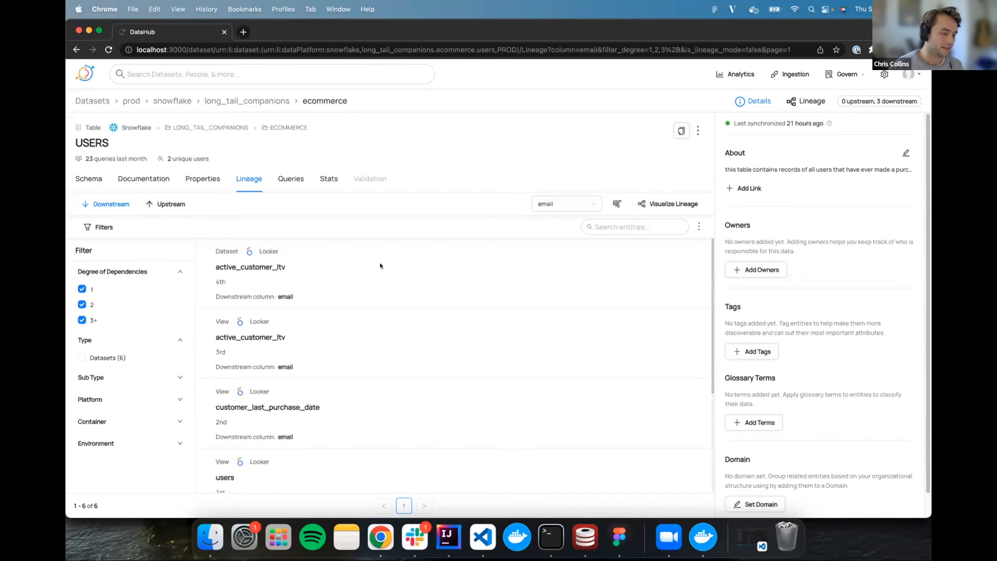
mouse_move(424, 342)
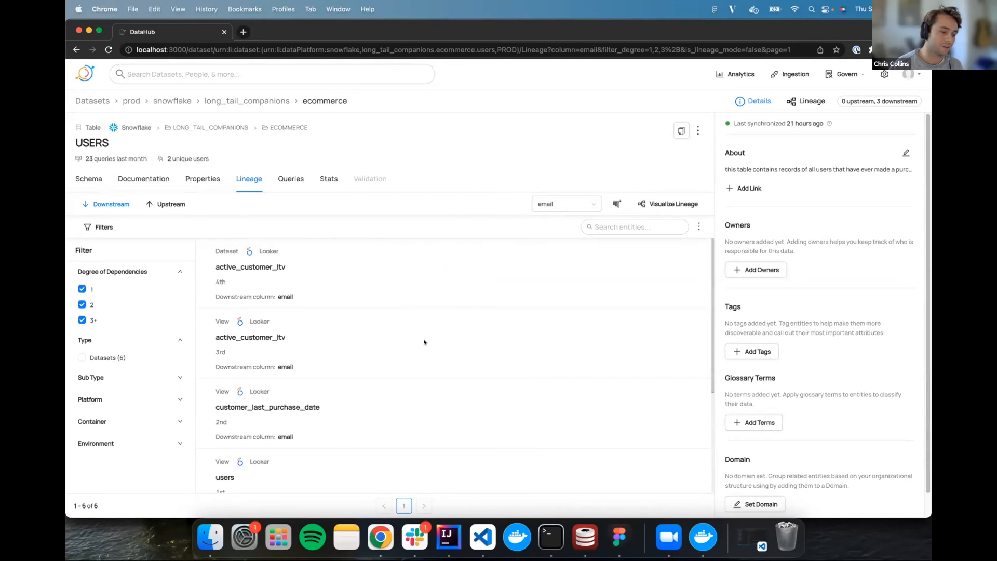
mouse_move(549, 230)
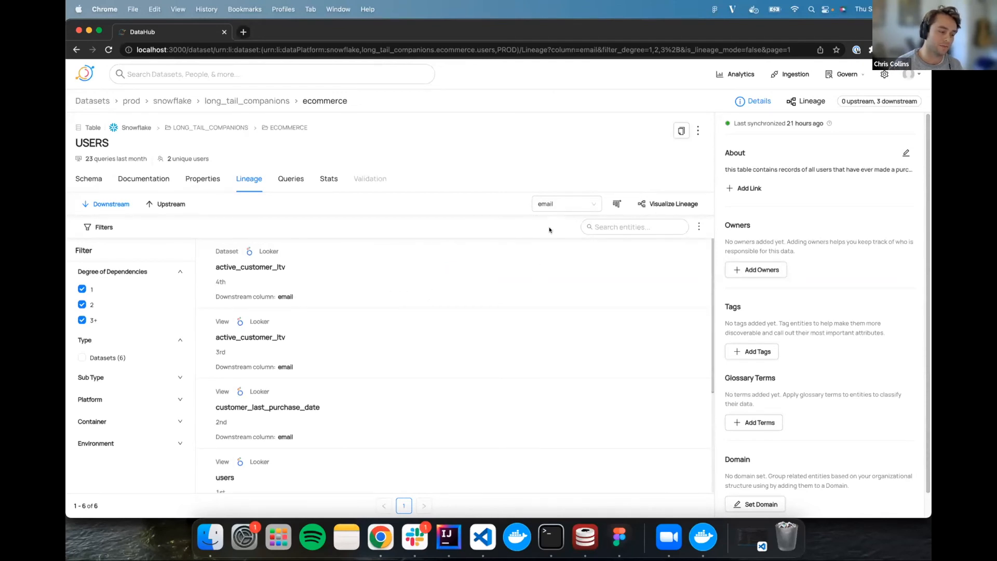
mouse_move(419, 341)
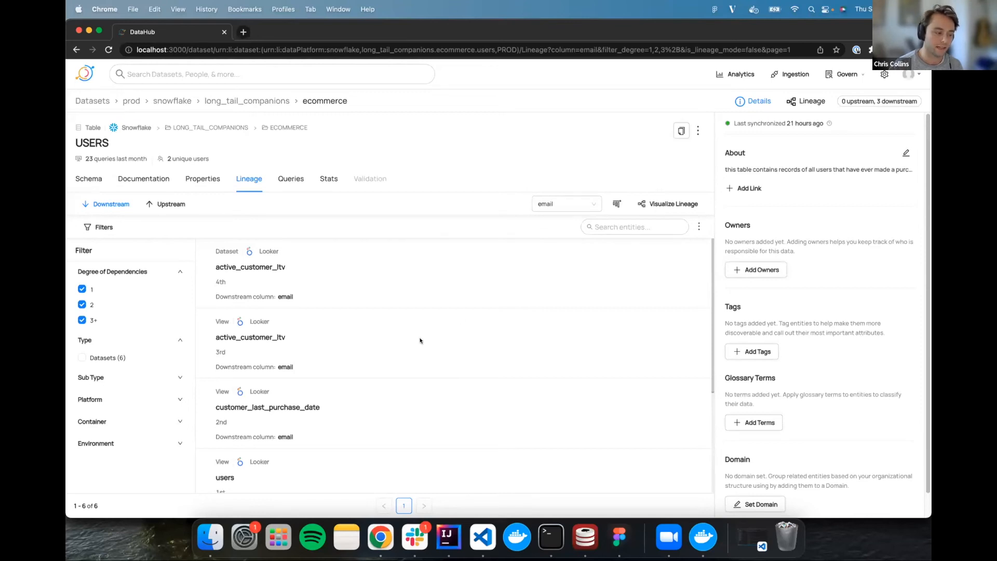
scroll(down, 3)
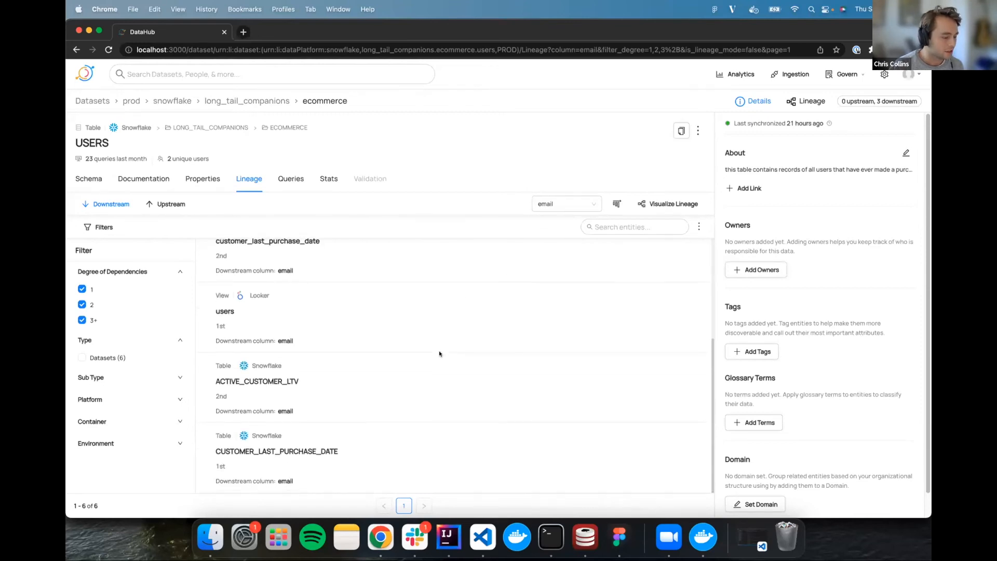
scroll(up, 3)
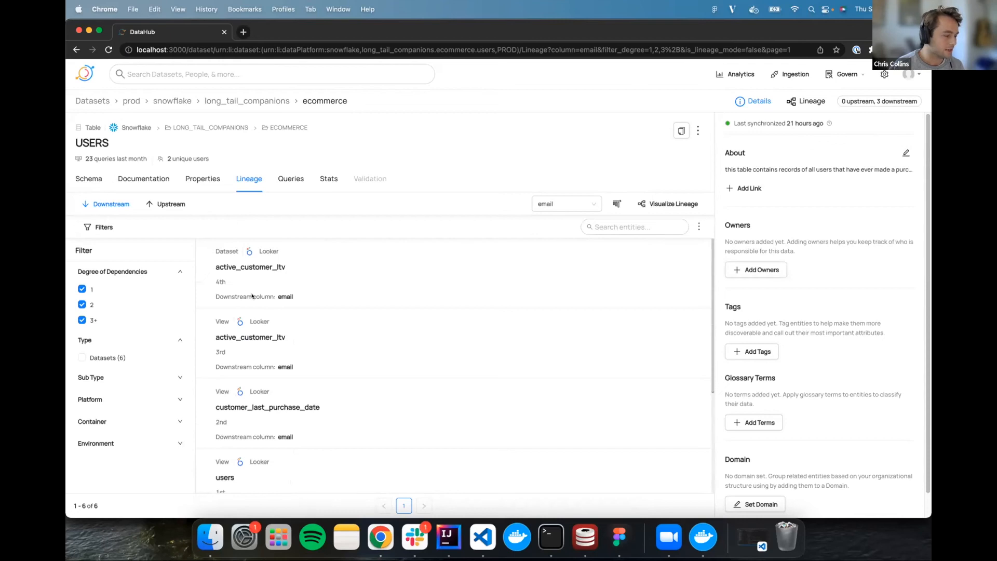
mouse_move(333, 311)
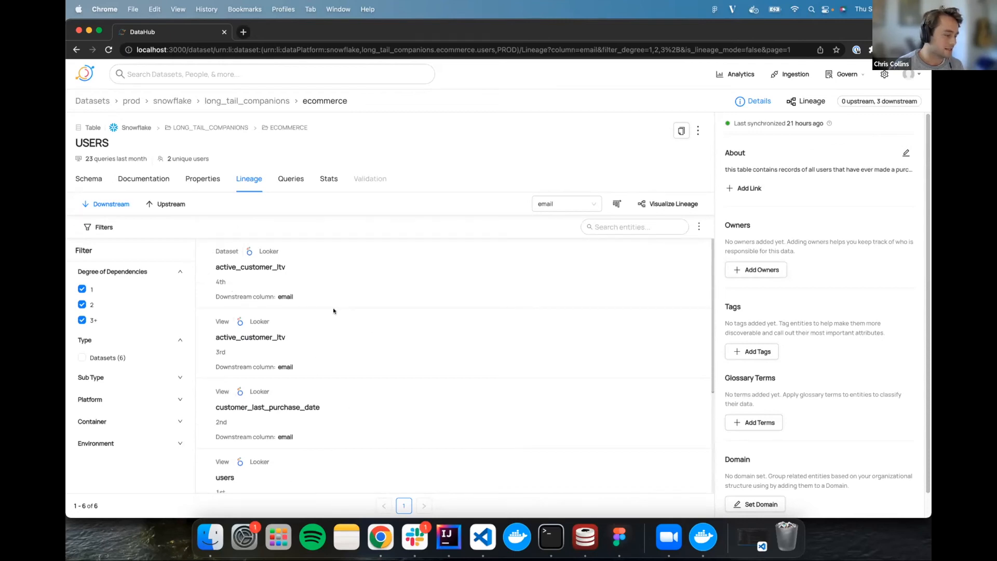
scroll(down, 3)
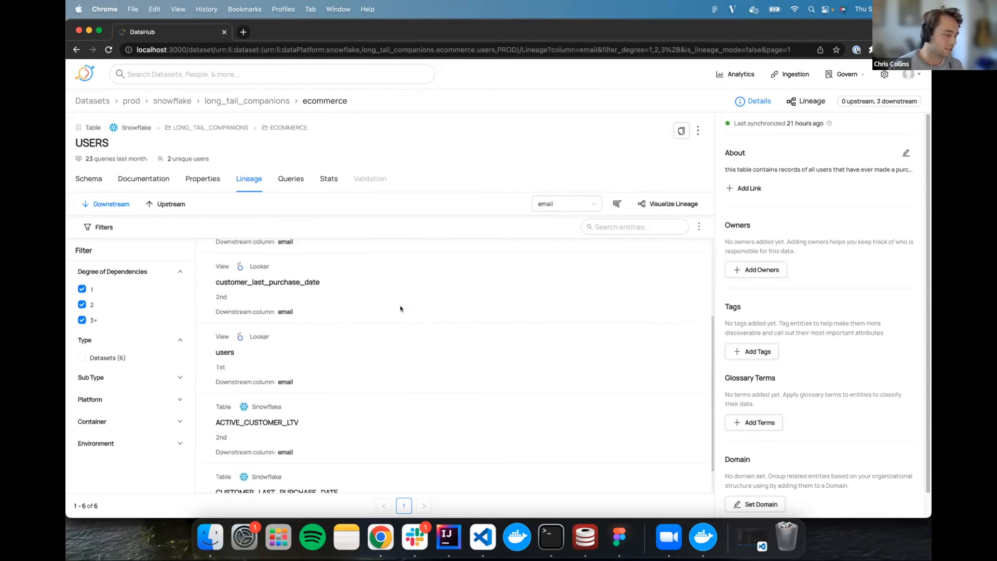
scroll(up, 3)
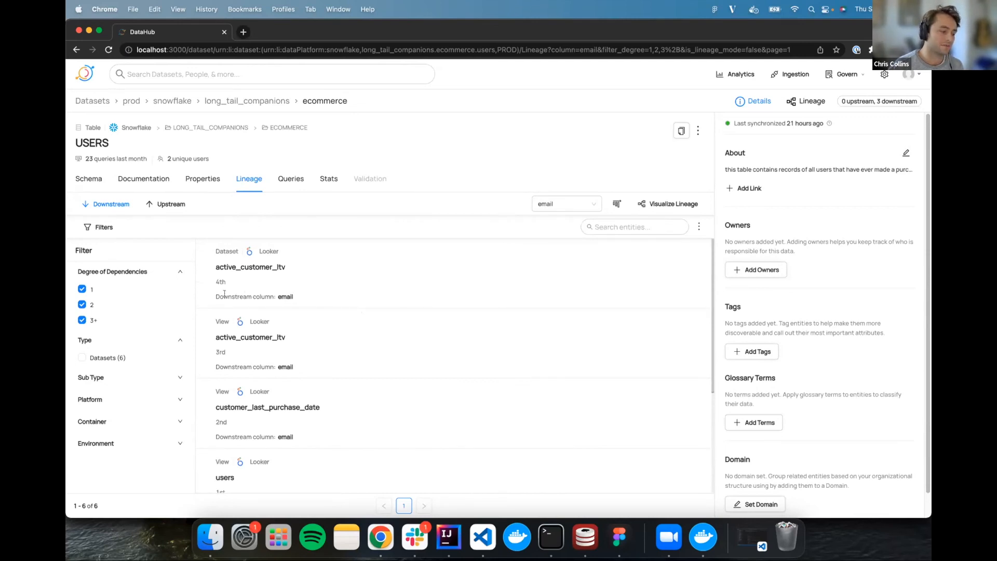
mouse_move(250, 266)
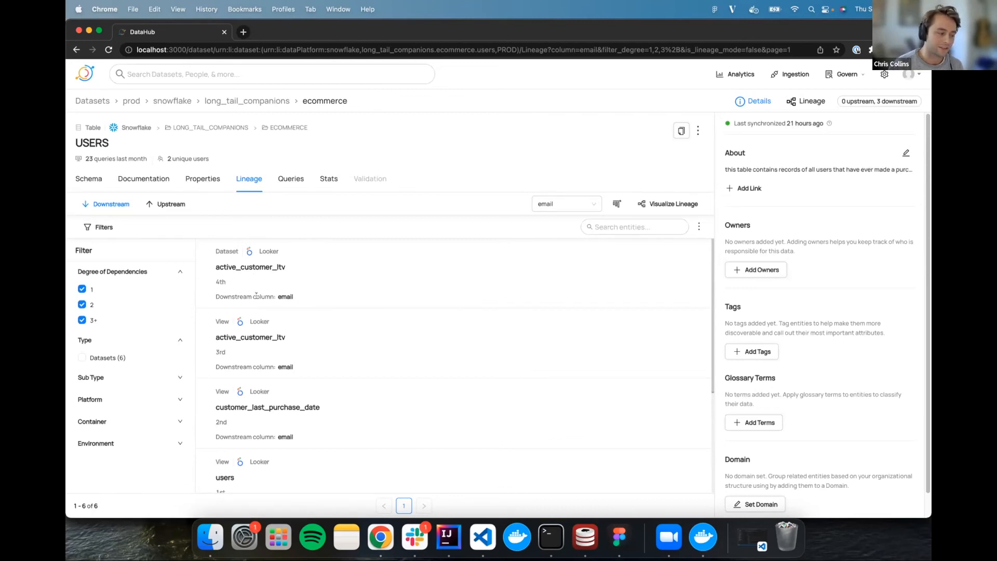
mouse_move(285, 297)
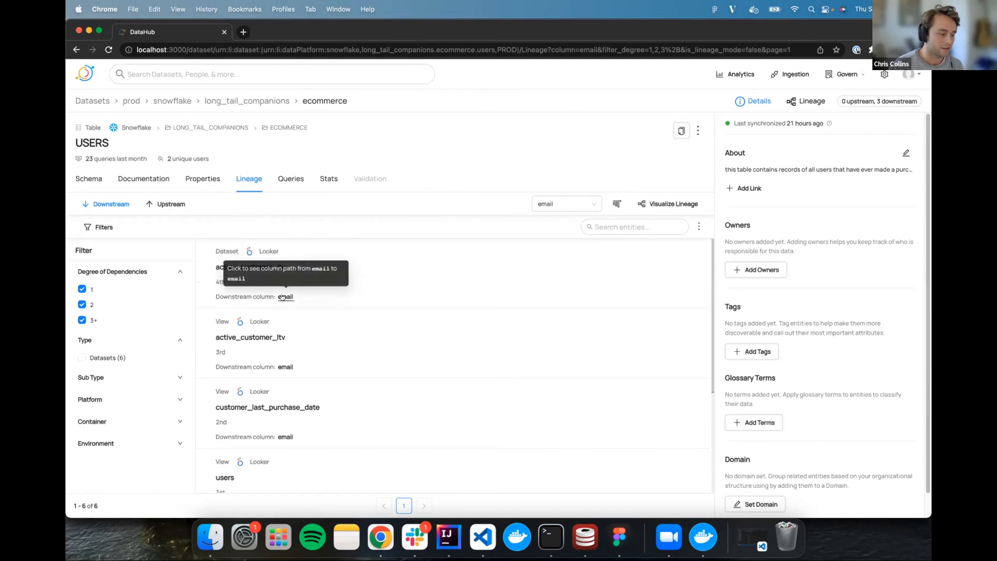
double_click(285, 296)
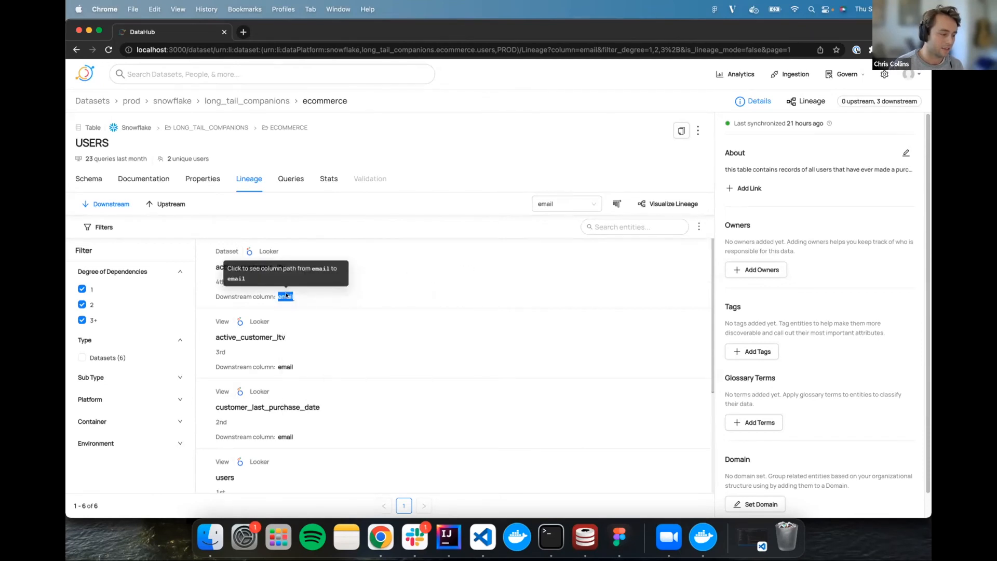
click(285, 296)
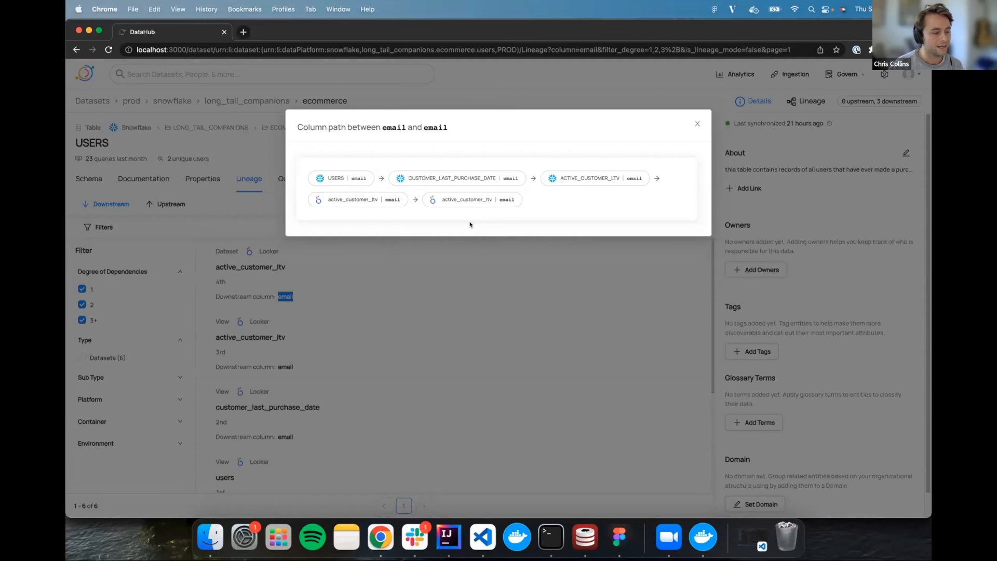
mouse_move(658, 213)
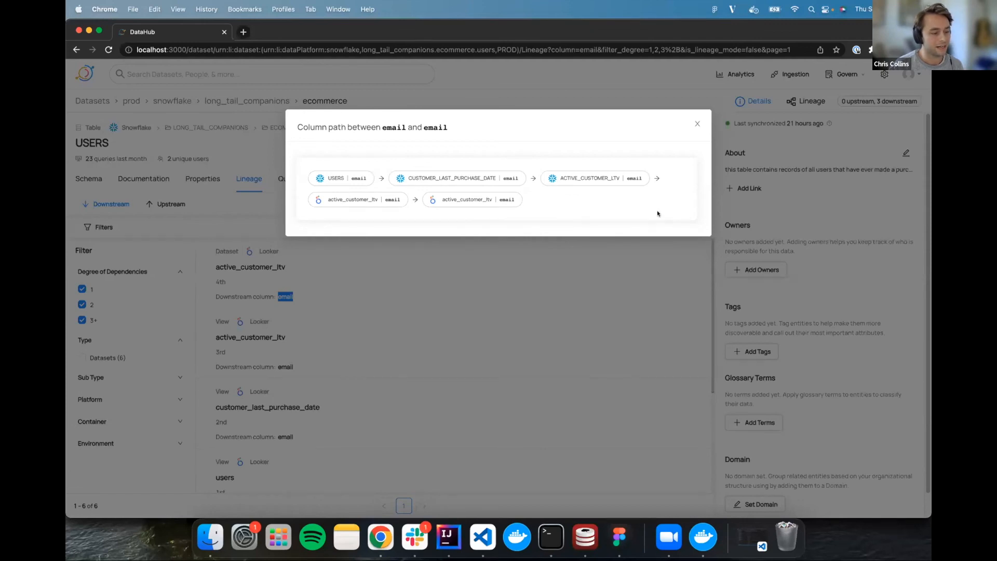
mouse_move(399, 156)
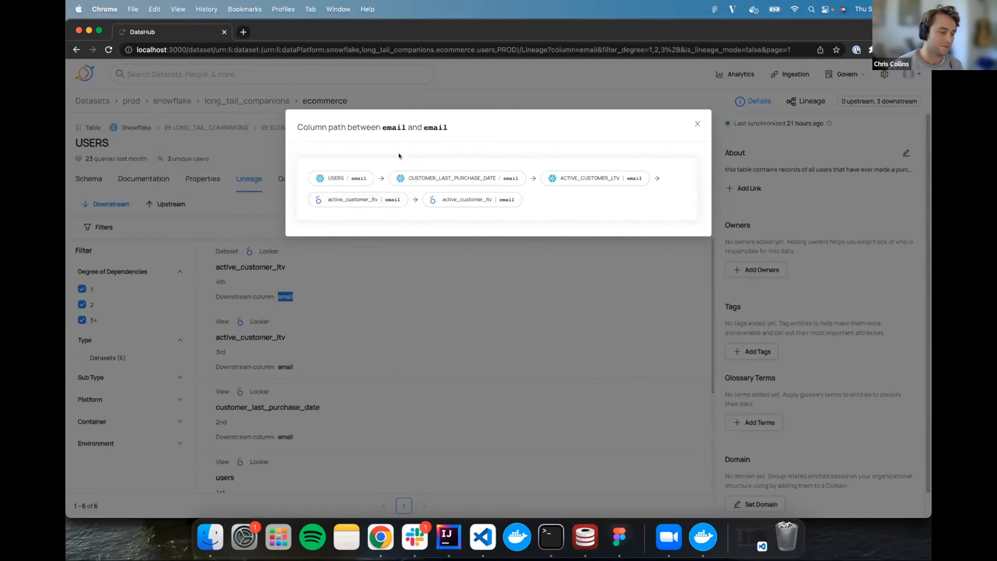
mouse_move(505, 209)
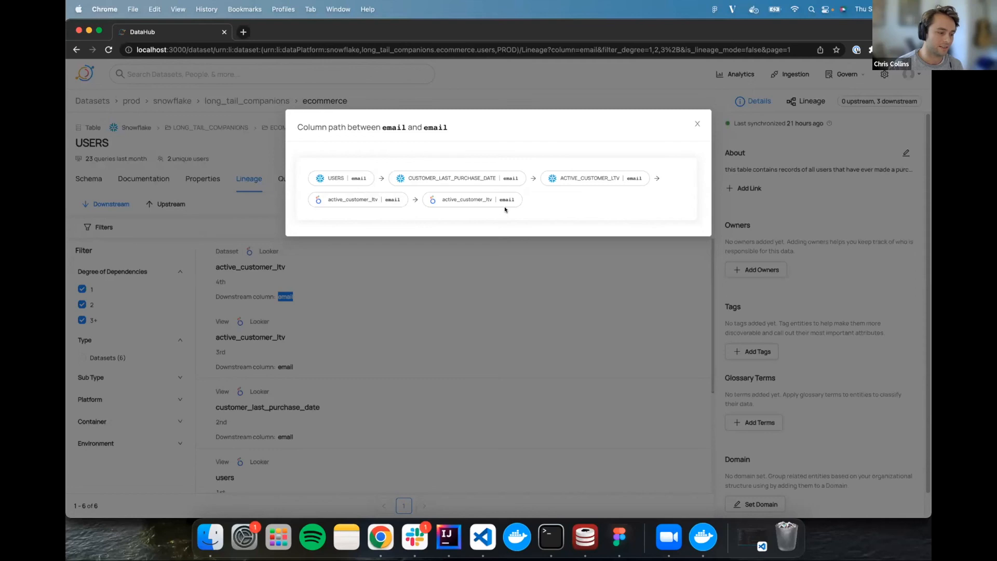
mouse_move(632, 223)
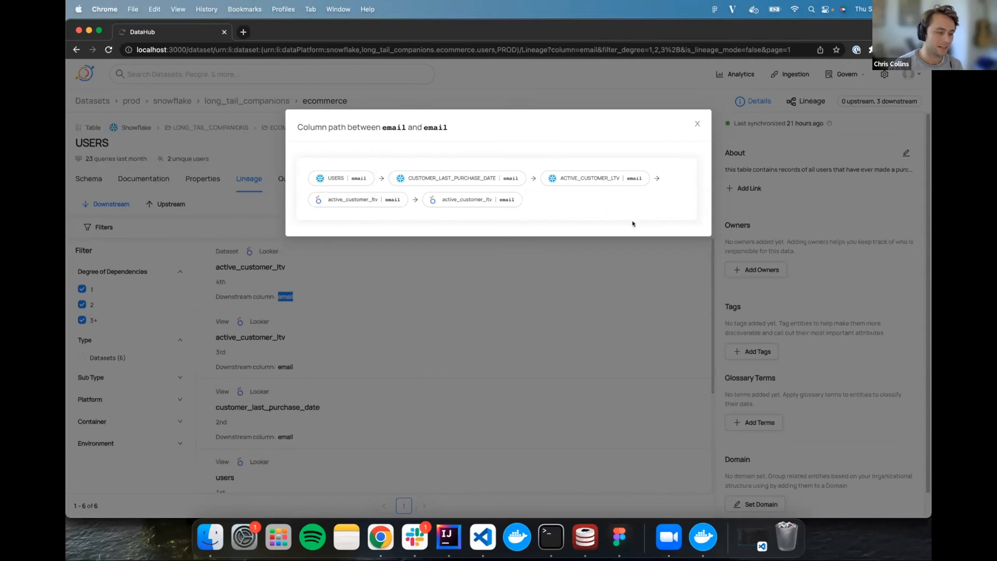
mouse_move(689, 223)
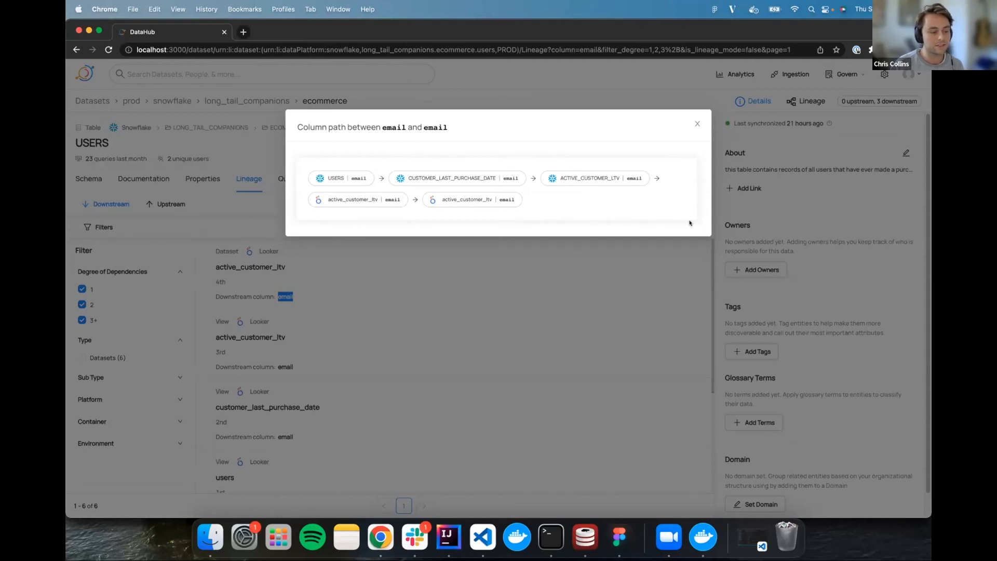
mouse_move(694, 216)
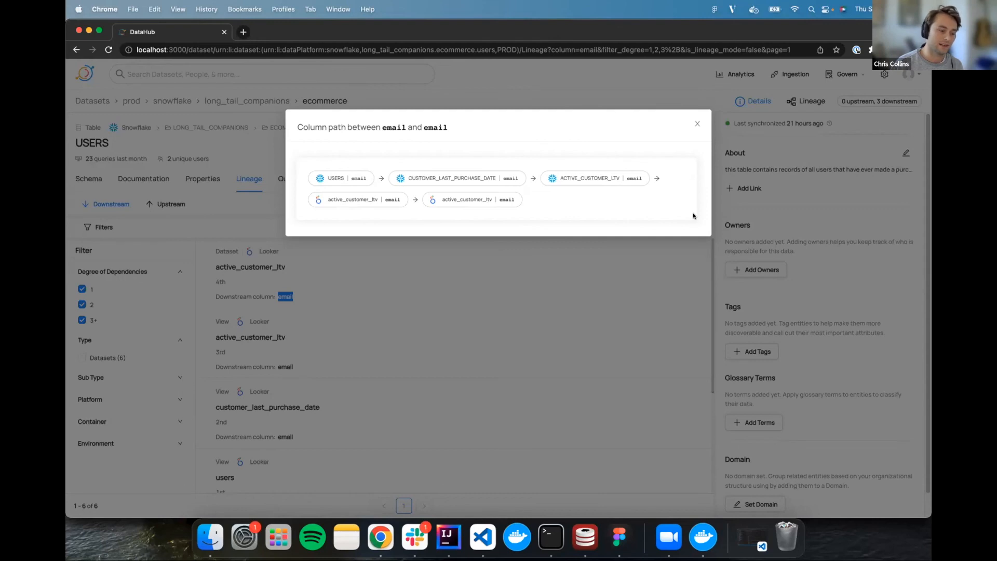
mouse_move(360, 141)
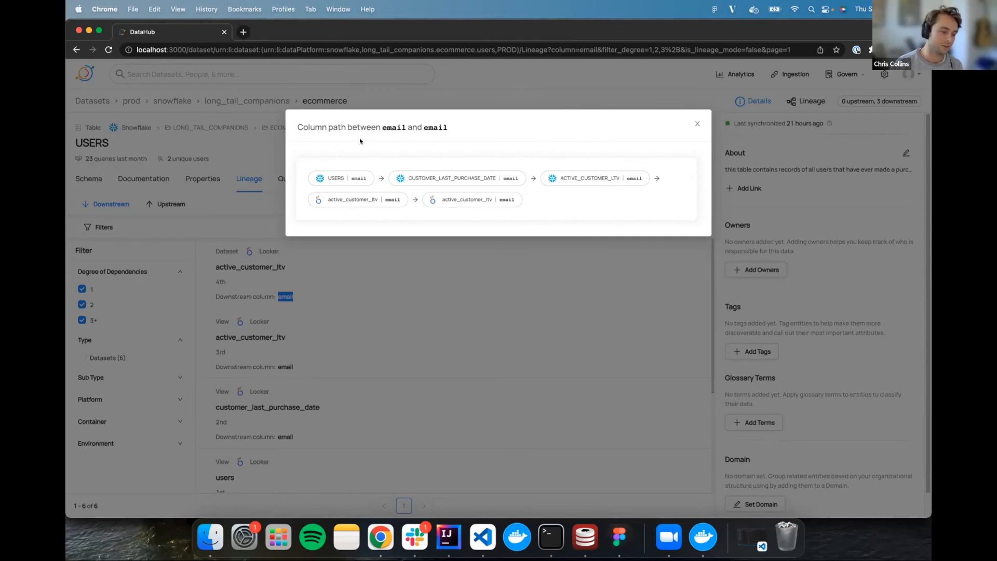
mouse_move(445, 383)
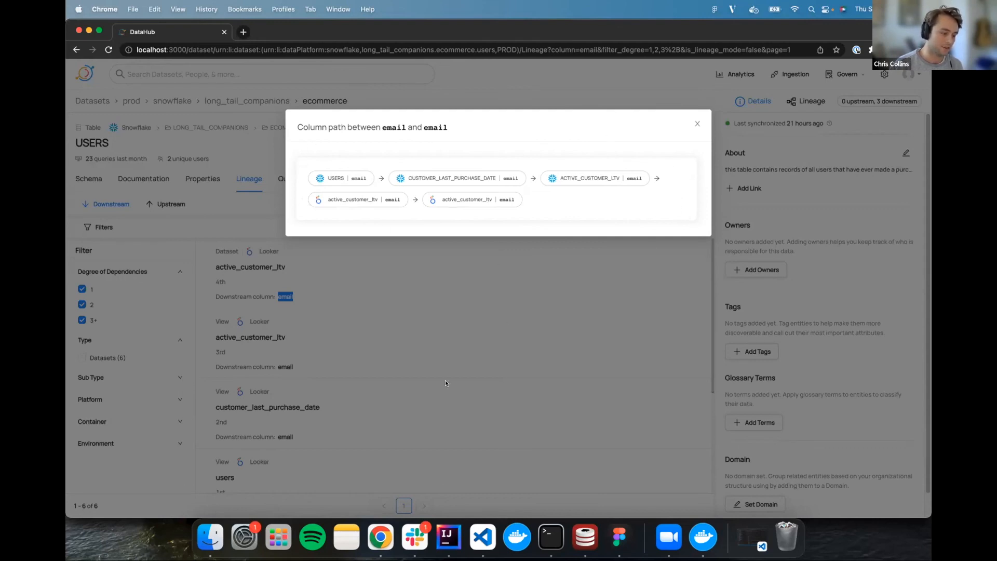
mouse_move(439, 145)
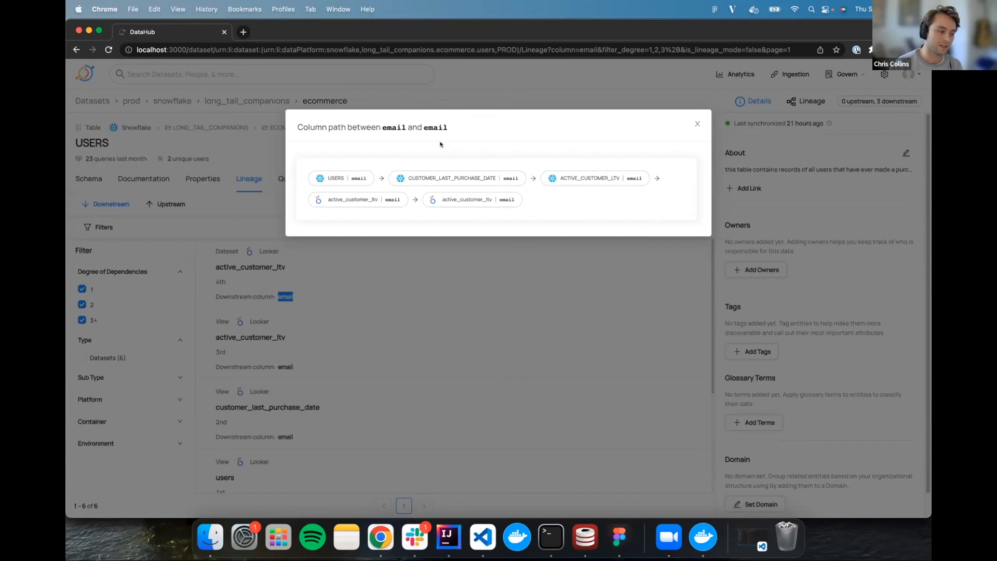
mouse_move(518, 213)
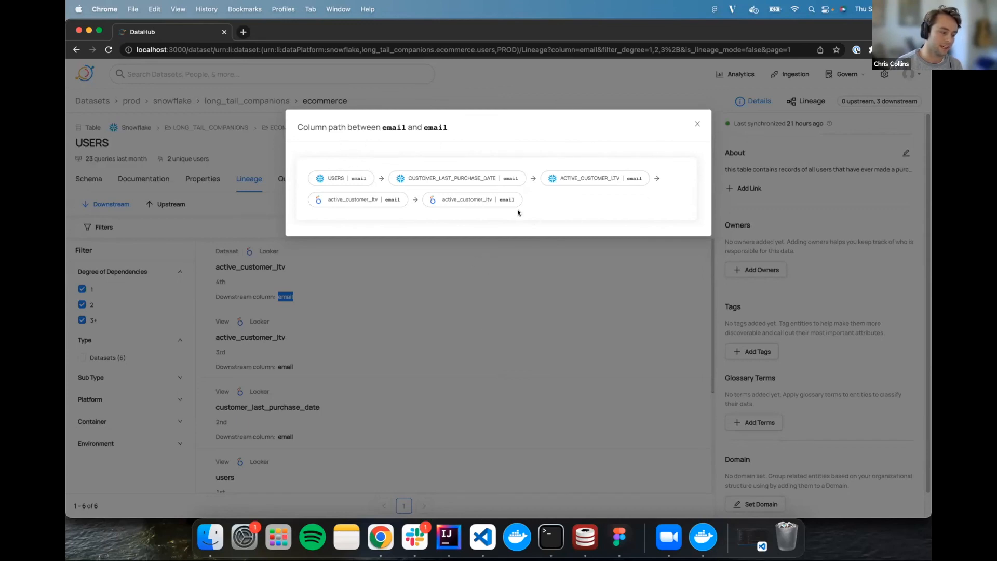
mouse_move(560, 207)
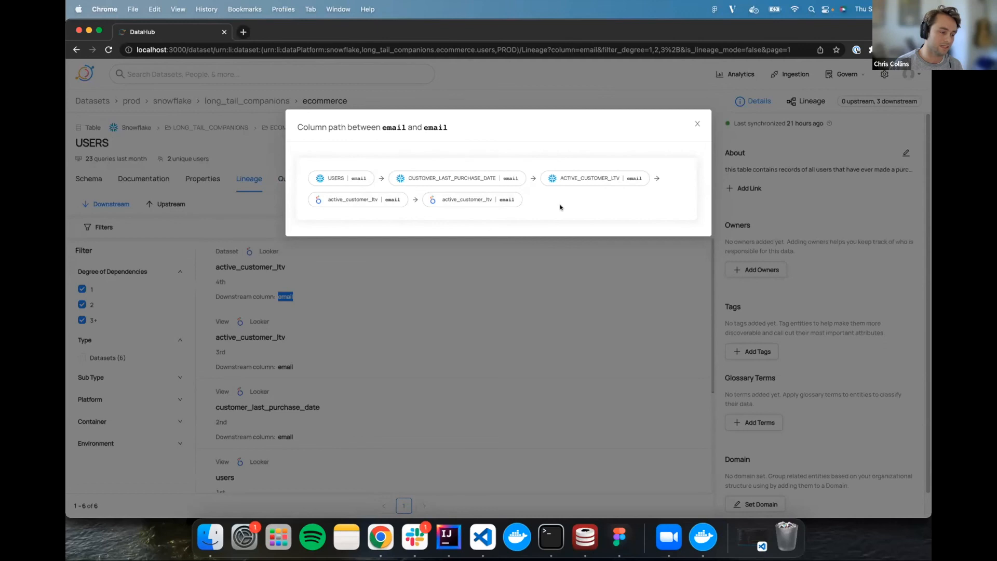
Close the email column path modal to return to the downstream lineage results
click(697, 124)
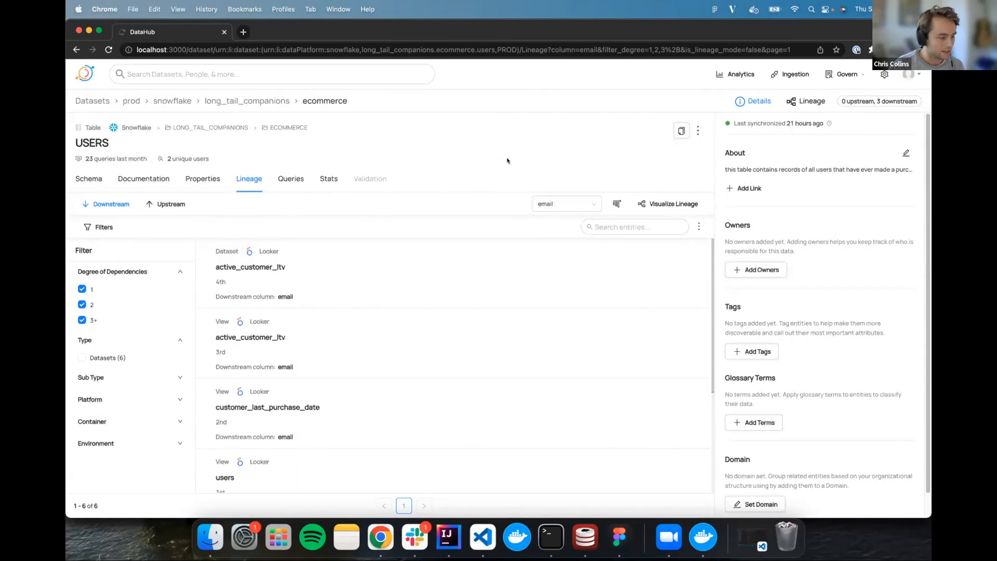
mouse_move(581, 151)
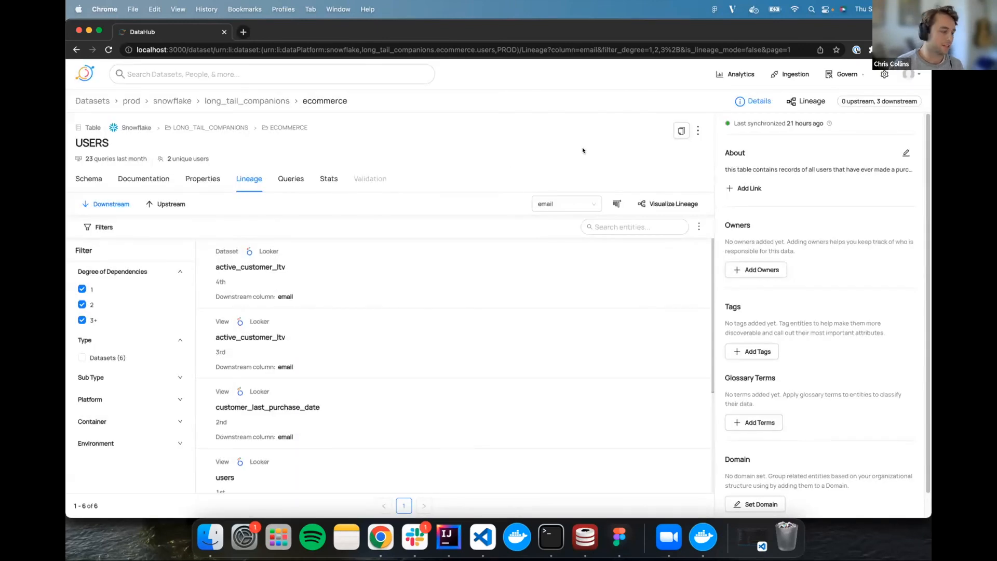
mouse_move(558, 151)
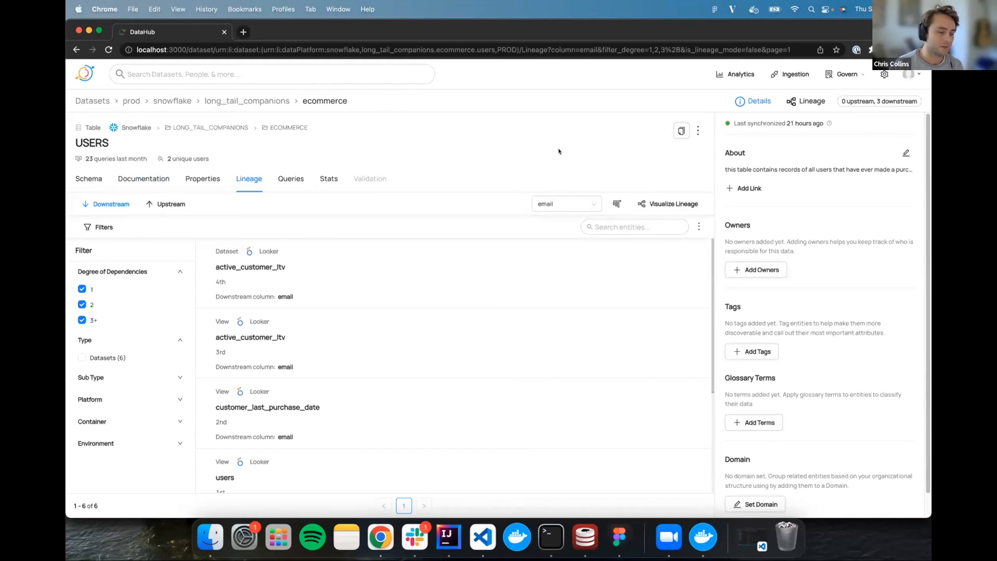
mouse_move(617, 203)
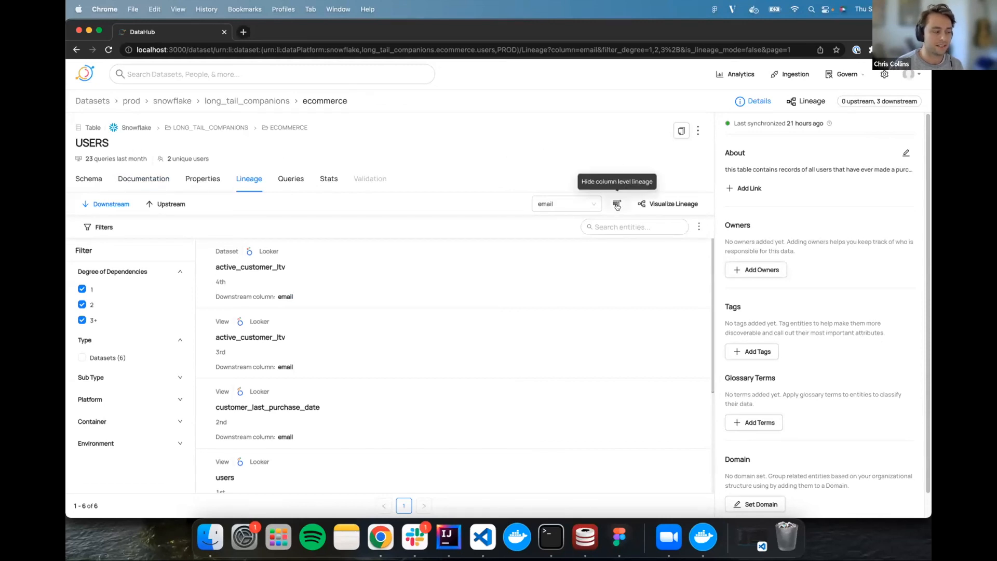
click(615, 204)
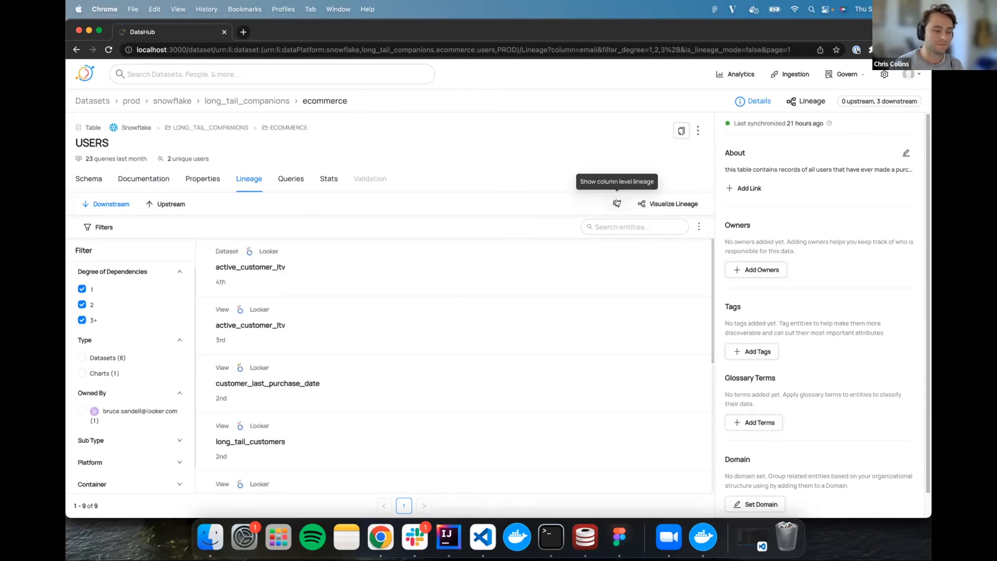
click(616, 203)
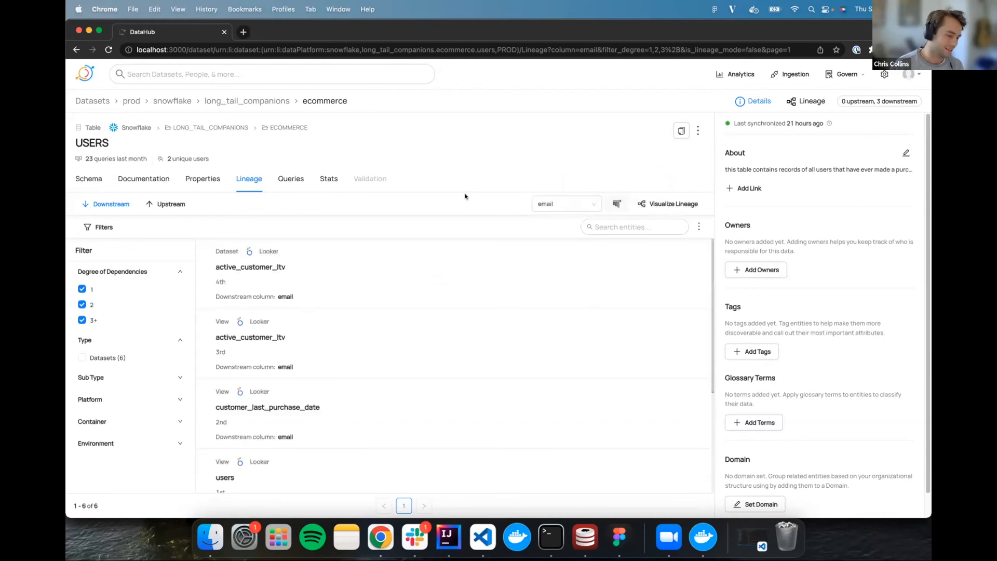
click(565, 204)
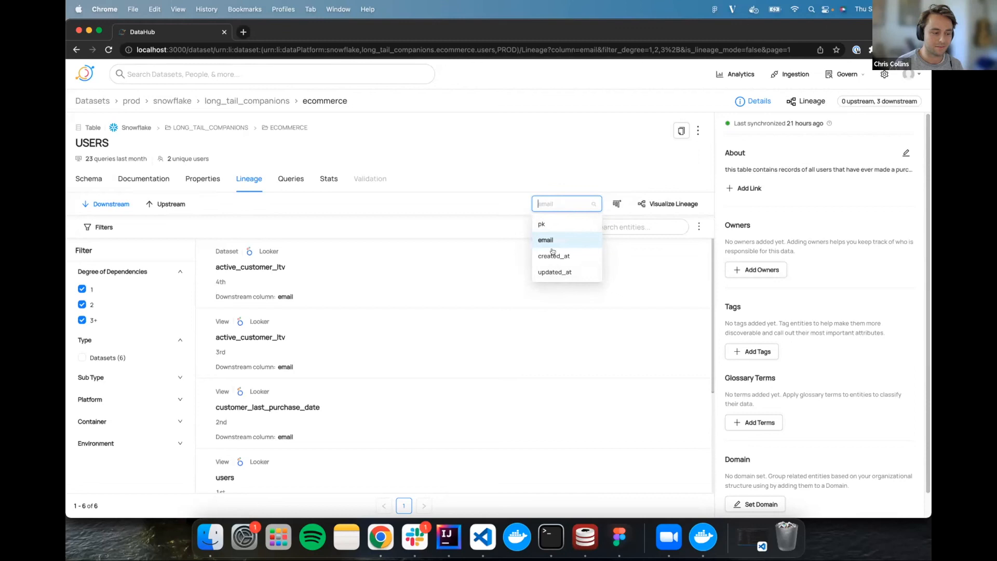
mouse_move(463, 165)
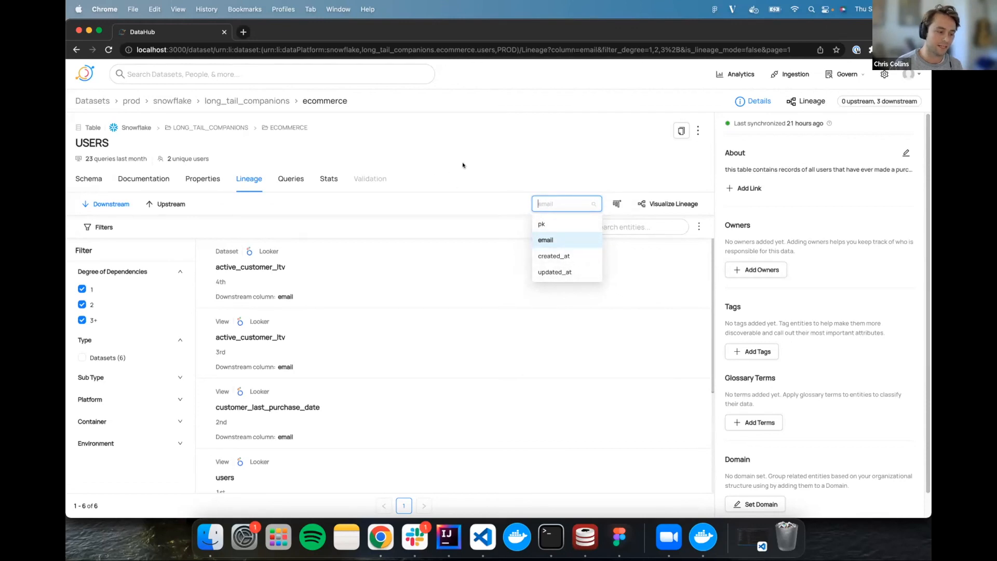
click(546, 240)
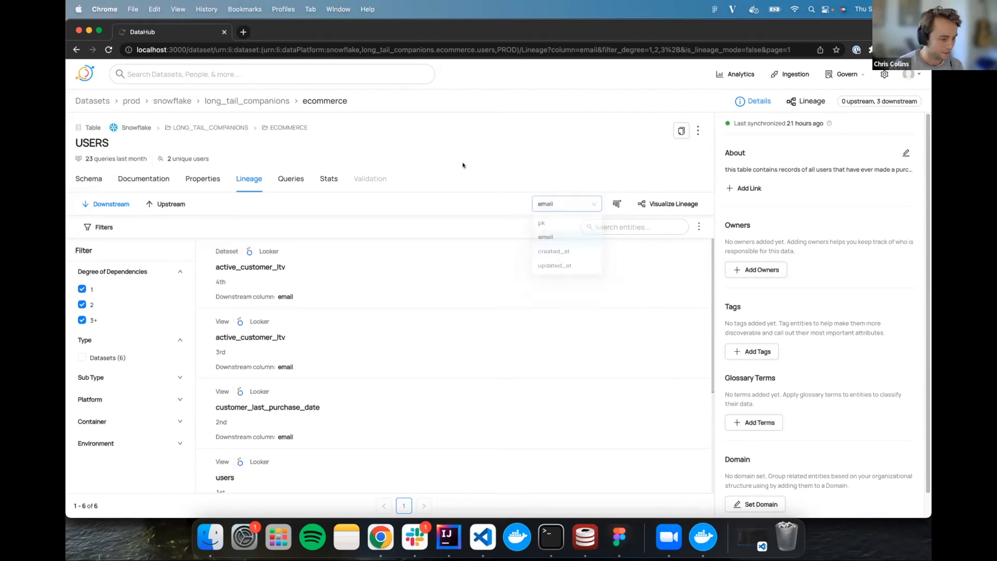